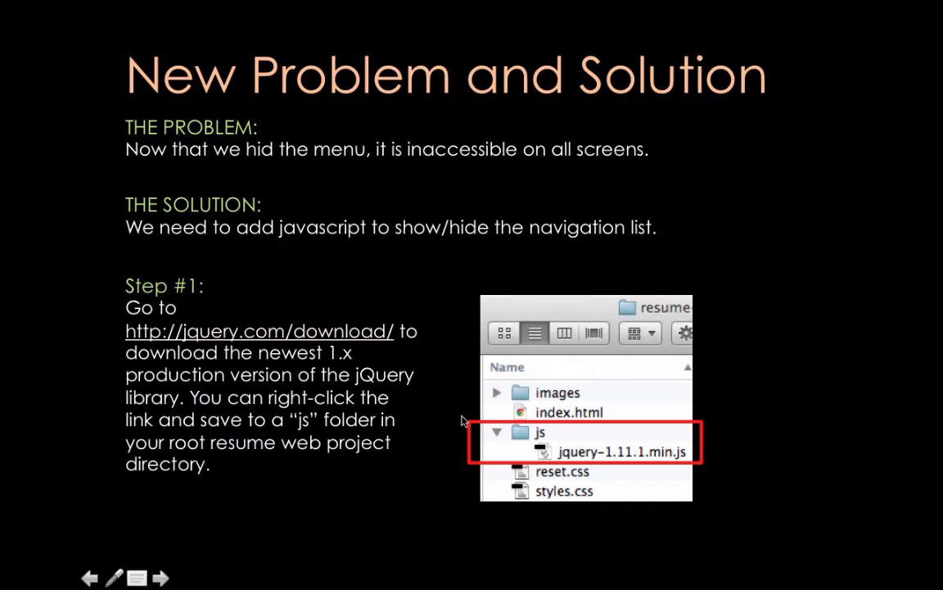
pyautogui.moveTo(829, 504)
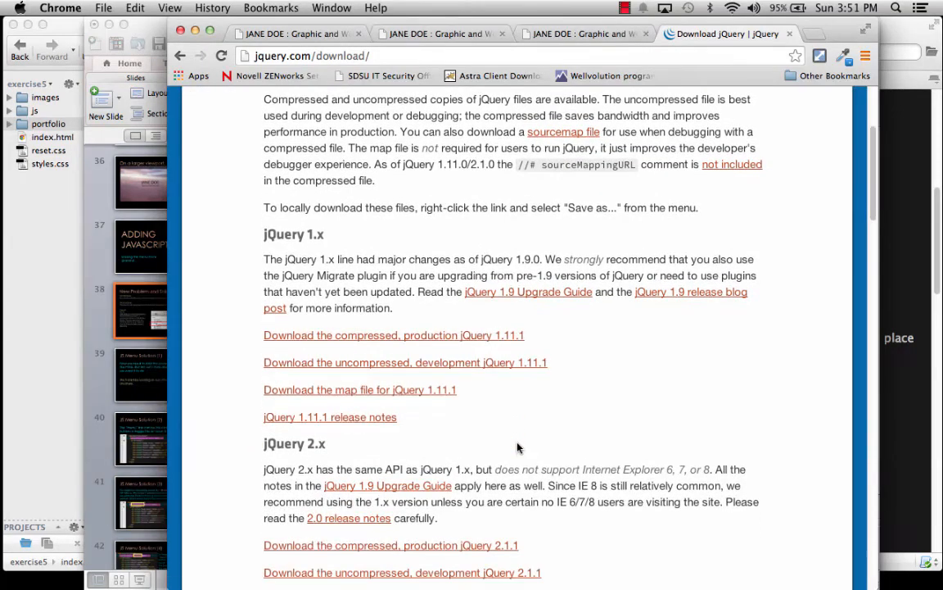
pyautogui.moveTo(487, 343)
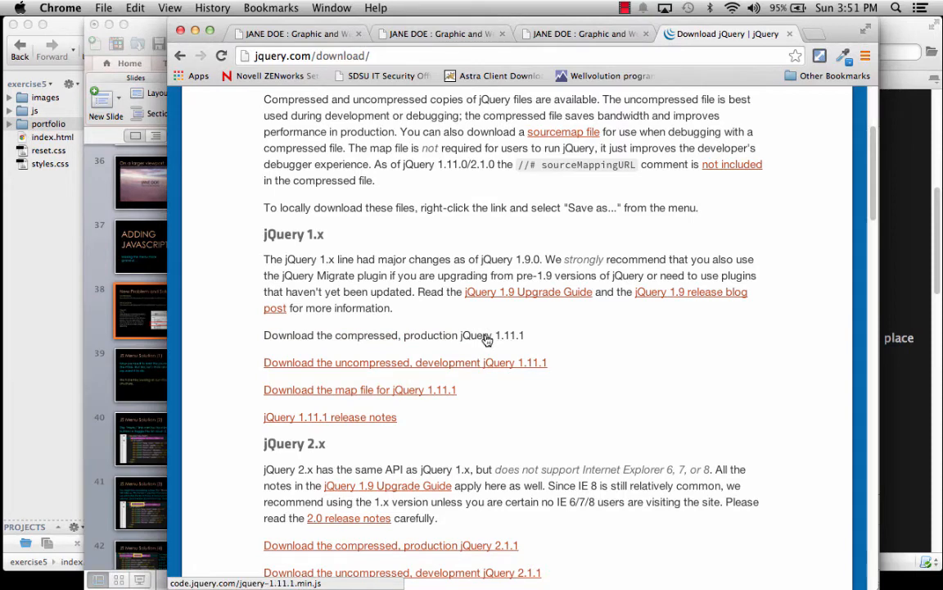
# Copy the link address of the compressed, production jQuery 1.11.1 download
pyautogui.rightClick(483, 334)
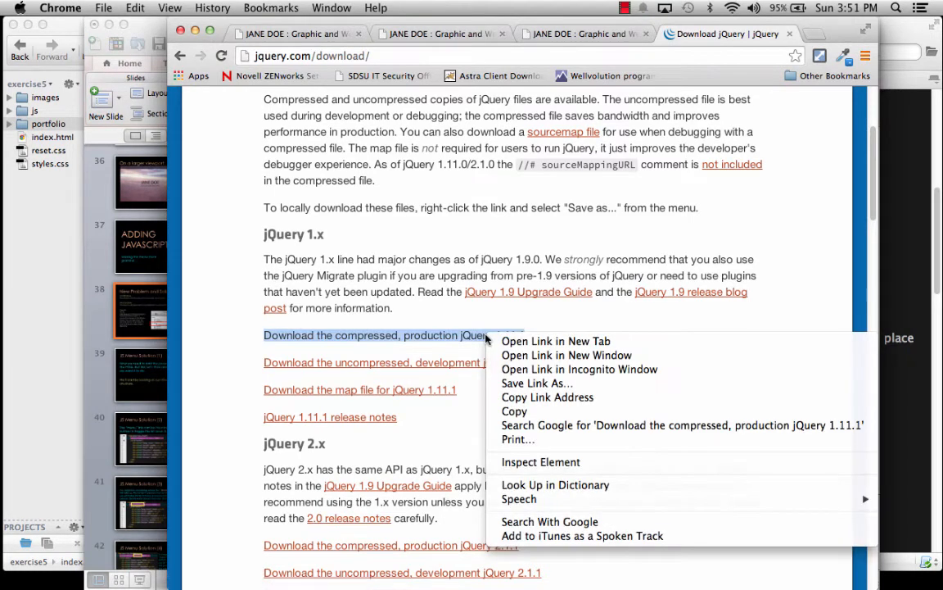
pyautogui.moveTo(434, 336)
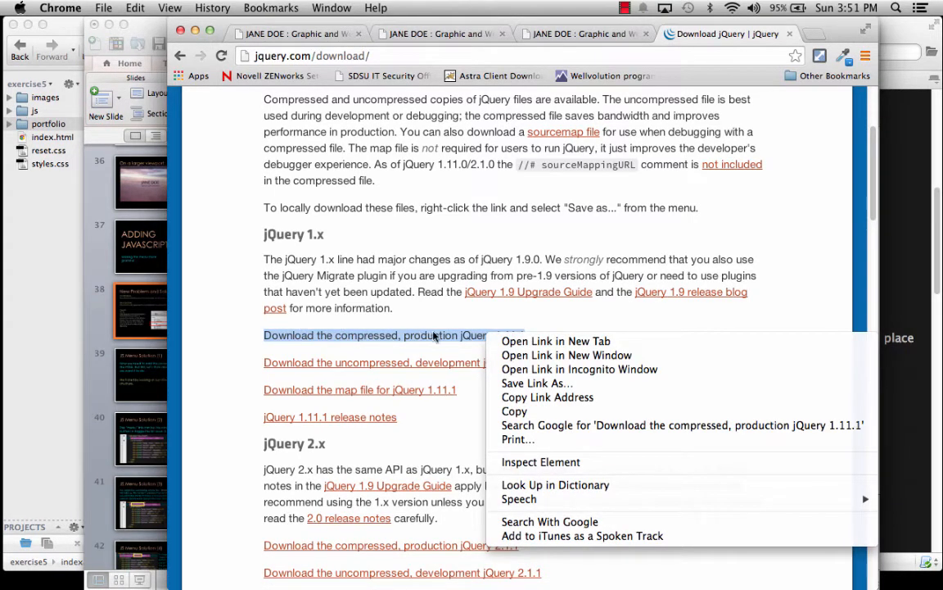
pyautogui.moveTo(548, 398)
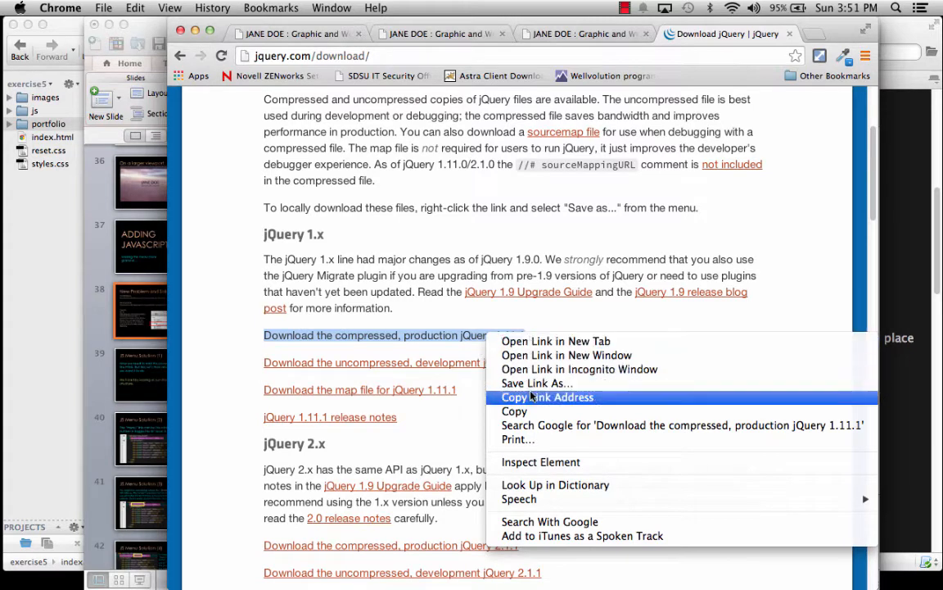
pyautogui.click(536, 383)
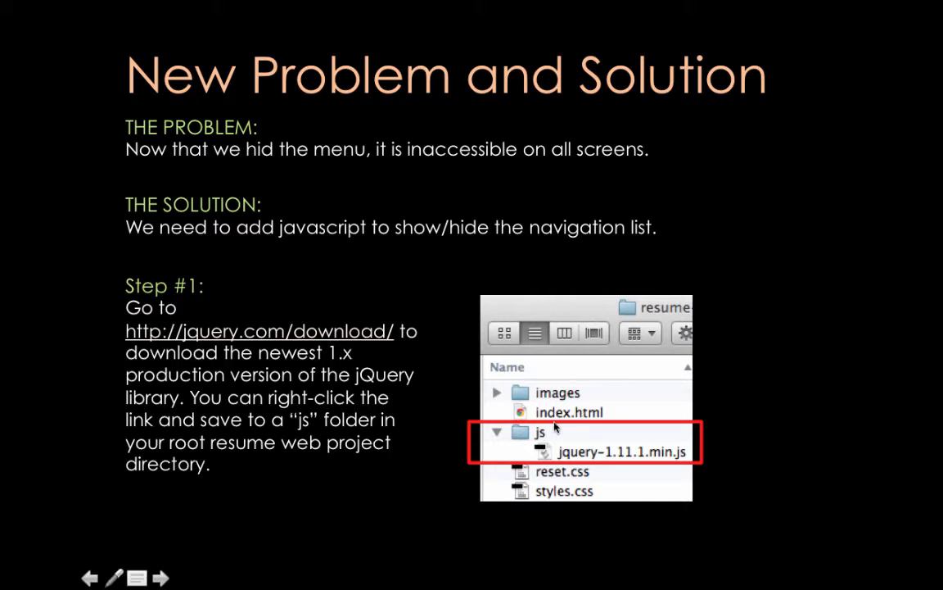
pyautogui.moveTo(566, 459)
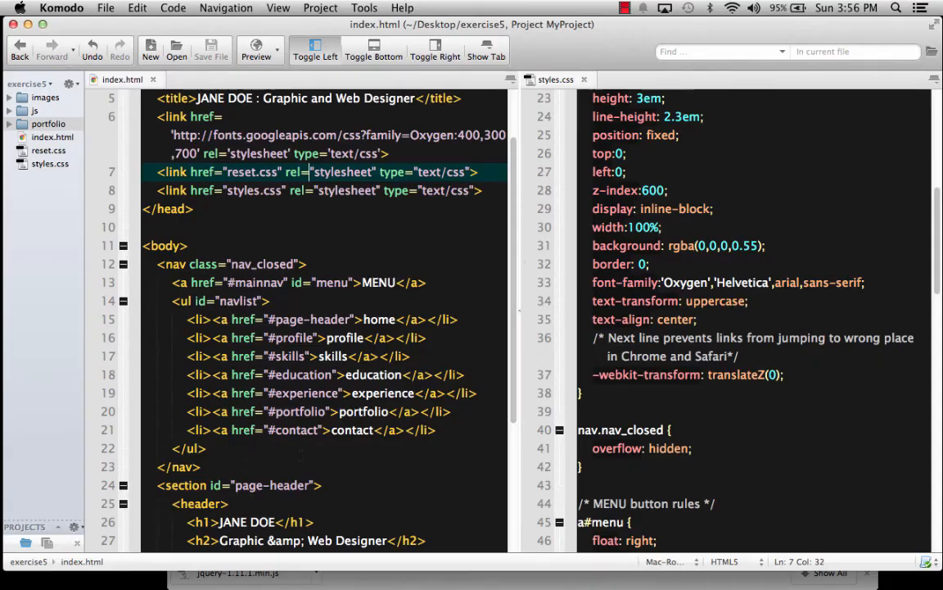
# Select the jQuery script line to place above the closing body tag
pyautogui.scroll(-3)
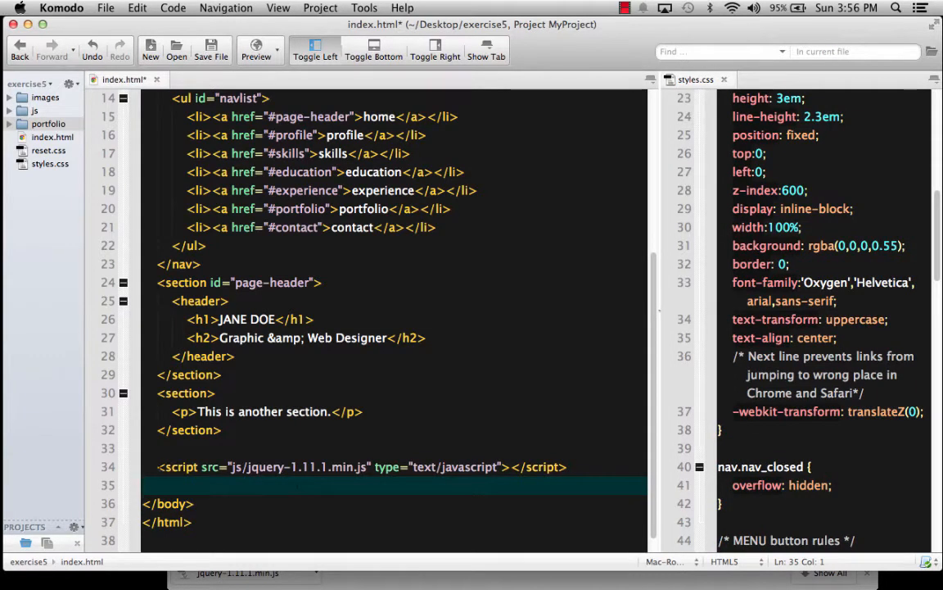
pyautogui.tripleClick(360, 467)
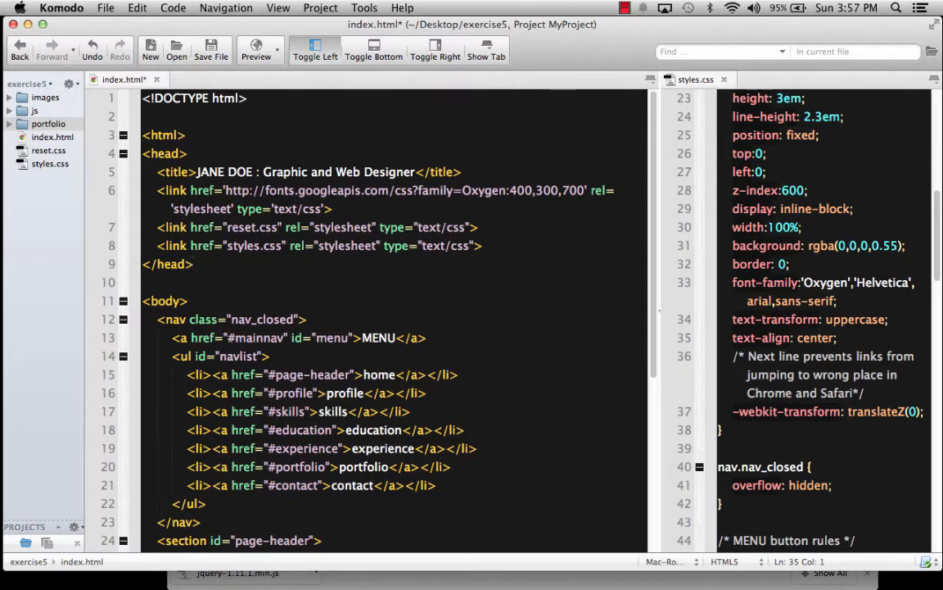
pyautogui.scroll(-3)
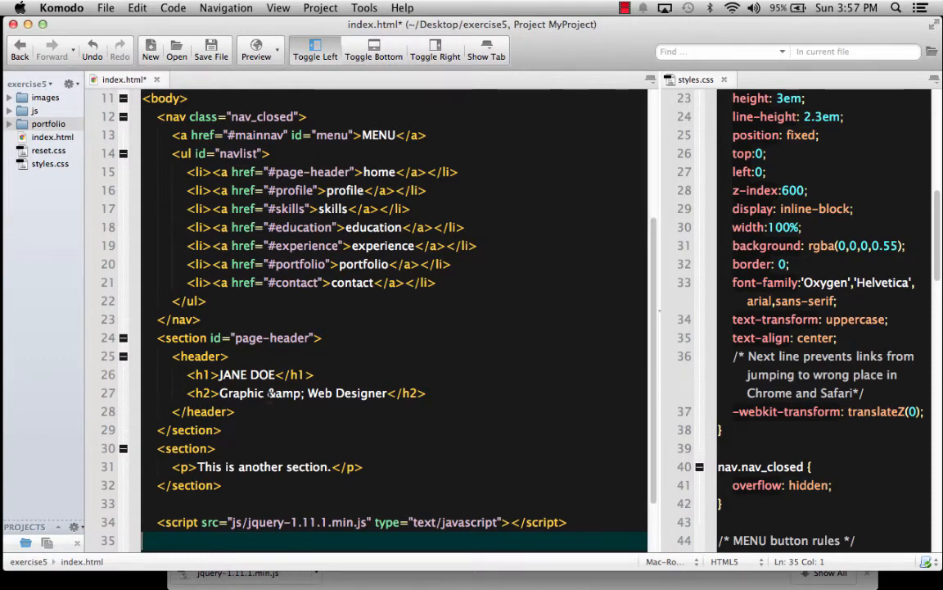
pyautogui.scroll(-3)
pyautogui.write('<script type="text/javascript">')
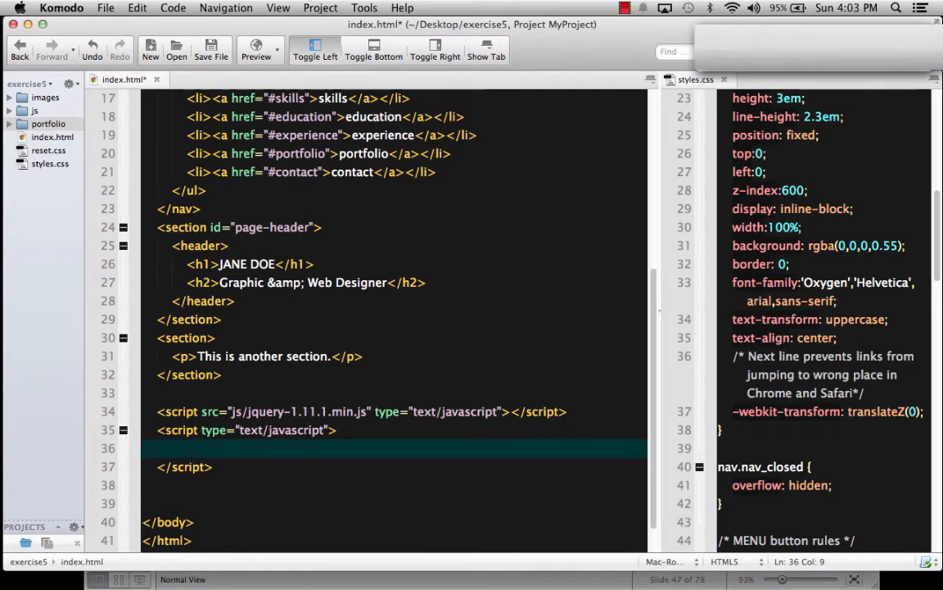
# Write $(document).ready(); on line 36 inside the inline script tag
pyautogui.write('$(')
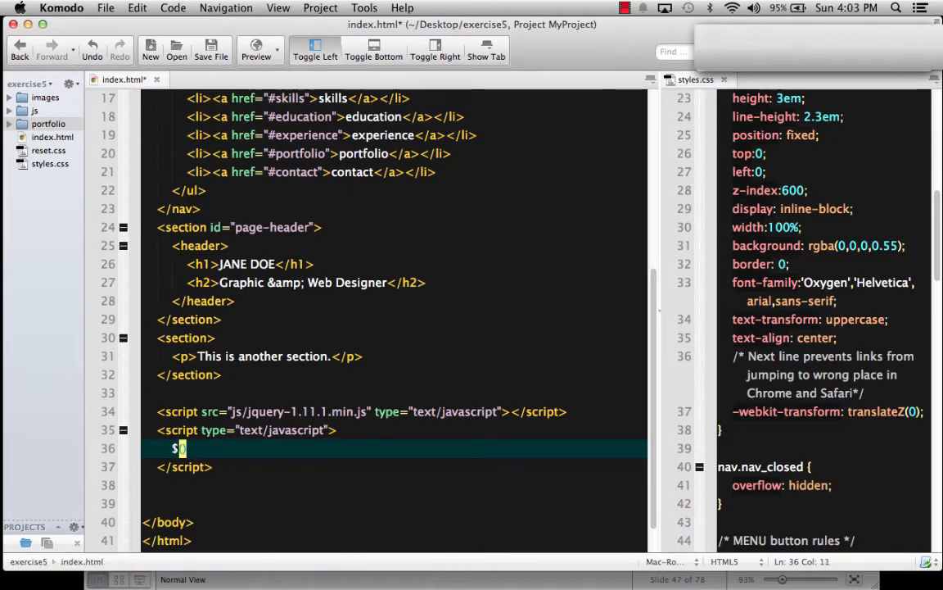
pyautogui.write('document')
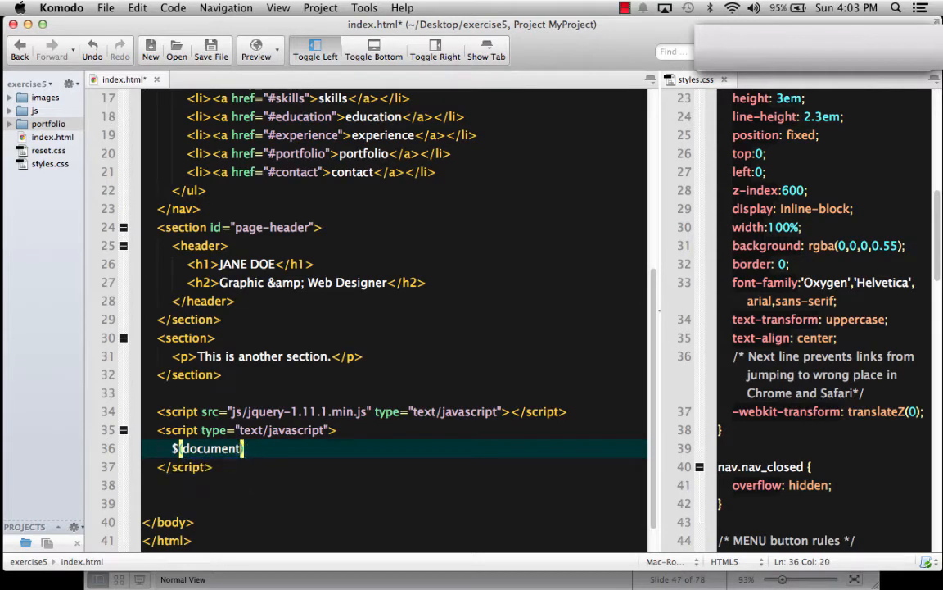
pyautogui.write(').')
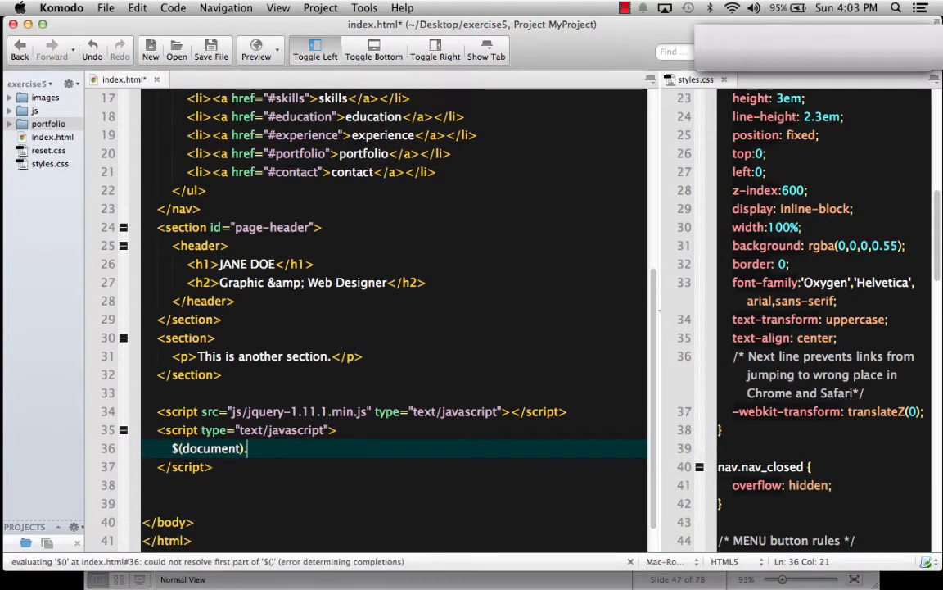
pyautogui.write('re')
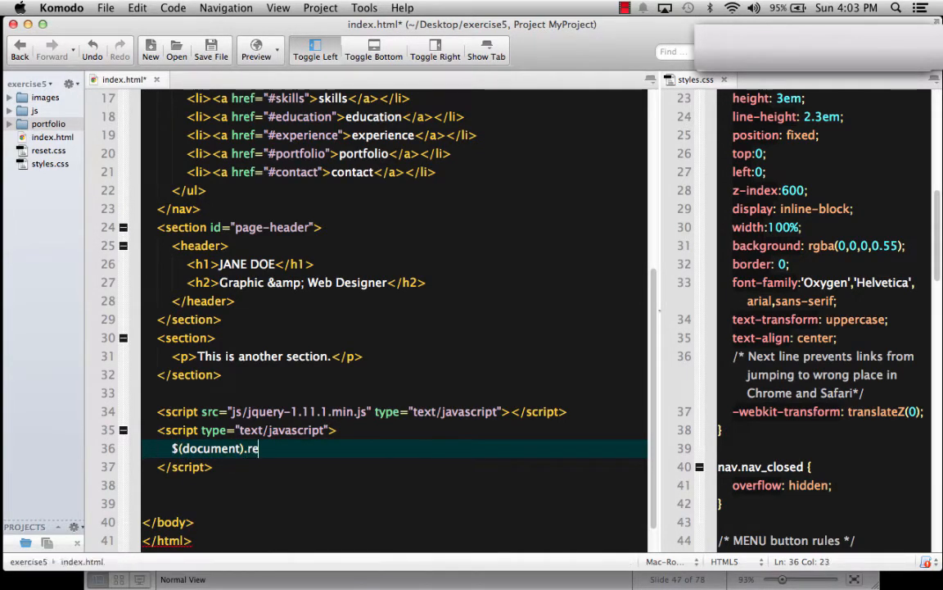
pyautogui.write('ady()')
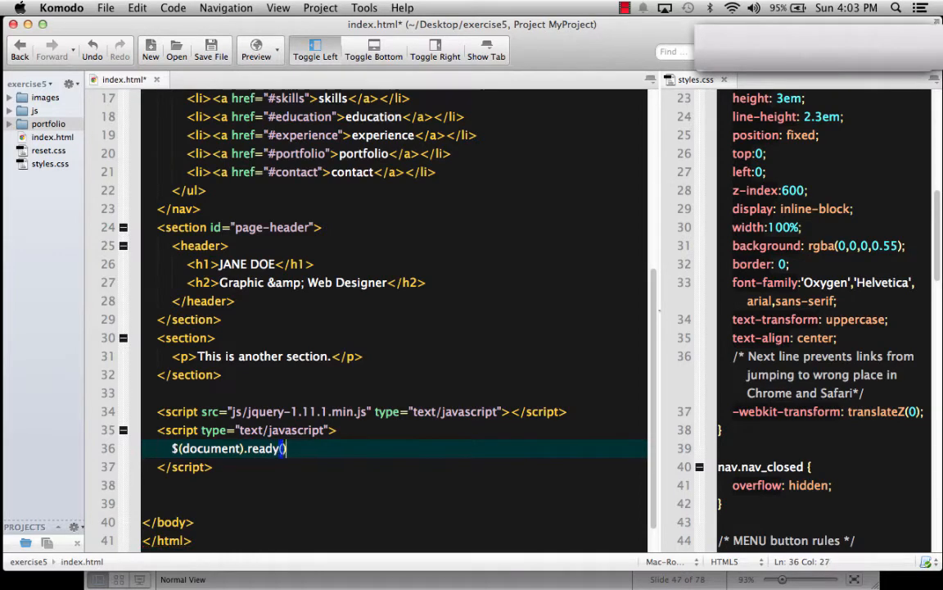
pyautogui.write(';')
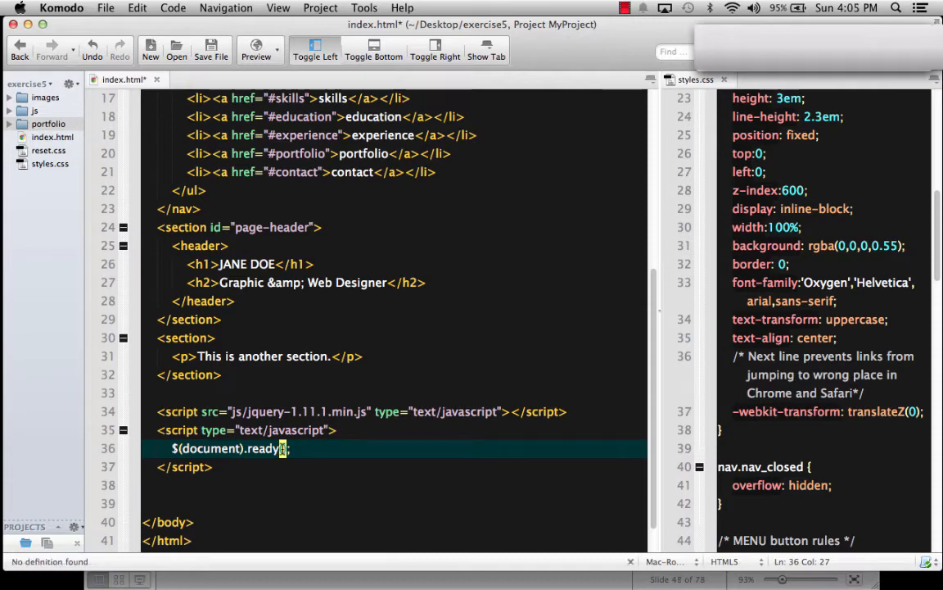
# Expand the ready call into an empty $(document).ready(function() { ... }); wrapper
pyautogui.write('(funct')
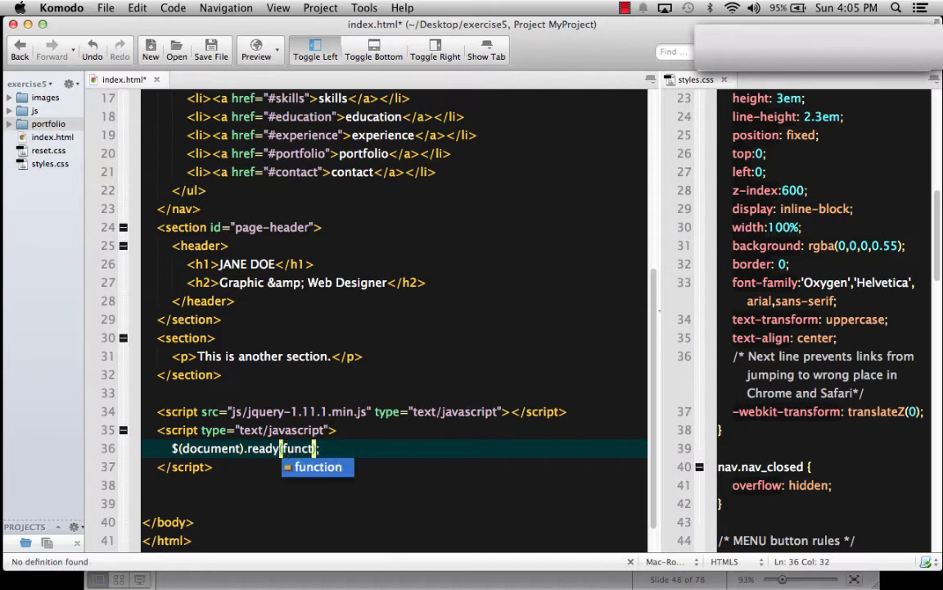
pyautogui.write('io')
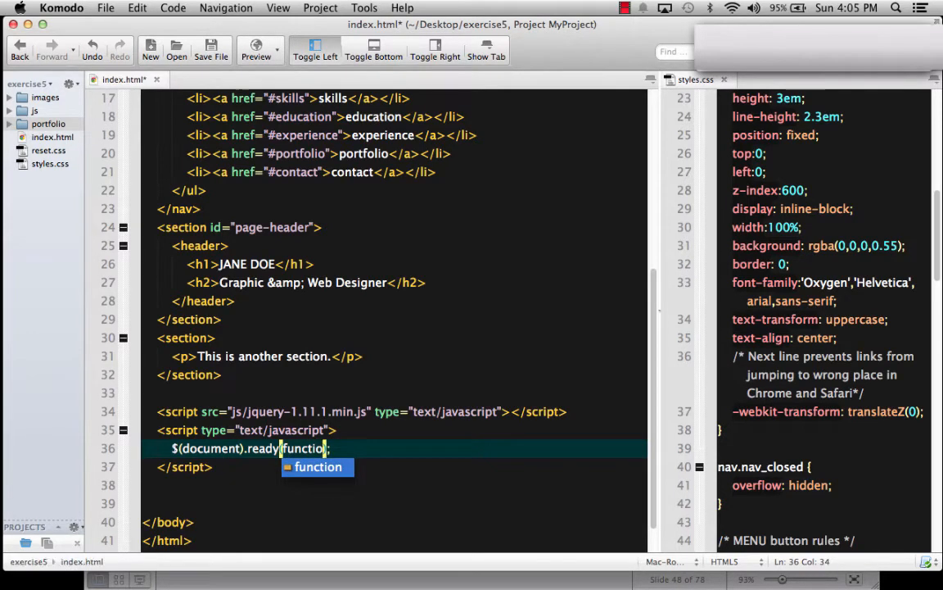
pyautogui.press('Tab')
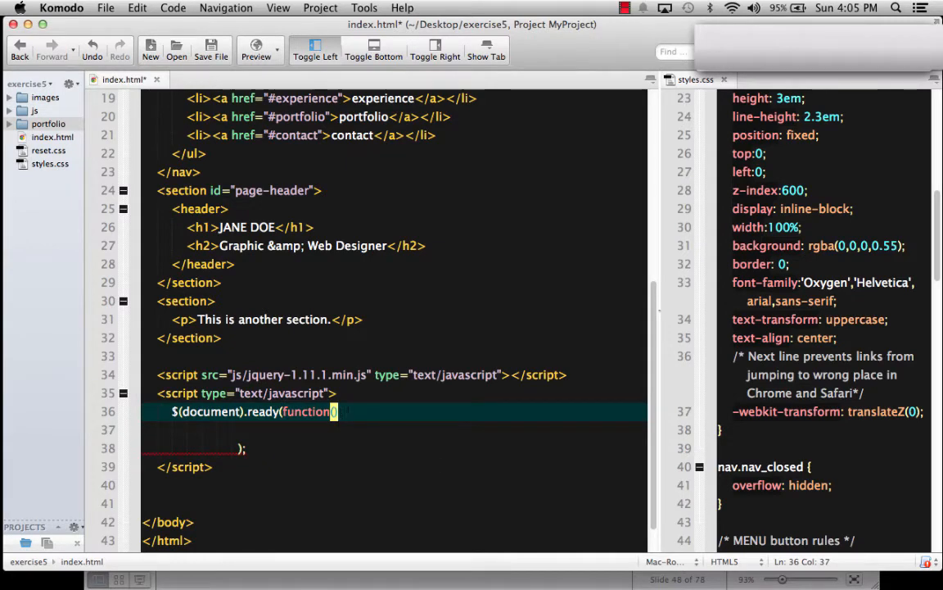
pyautogui.write(') {')
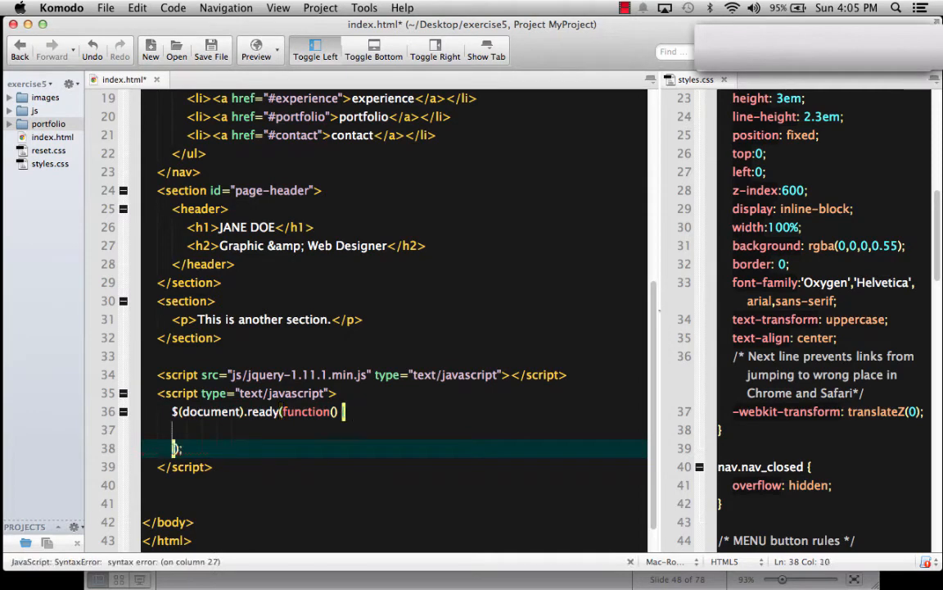
pyautogui.write('{')
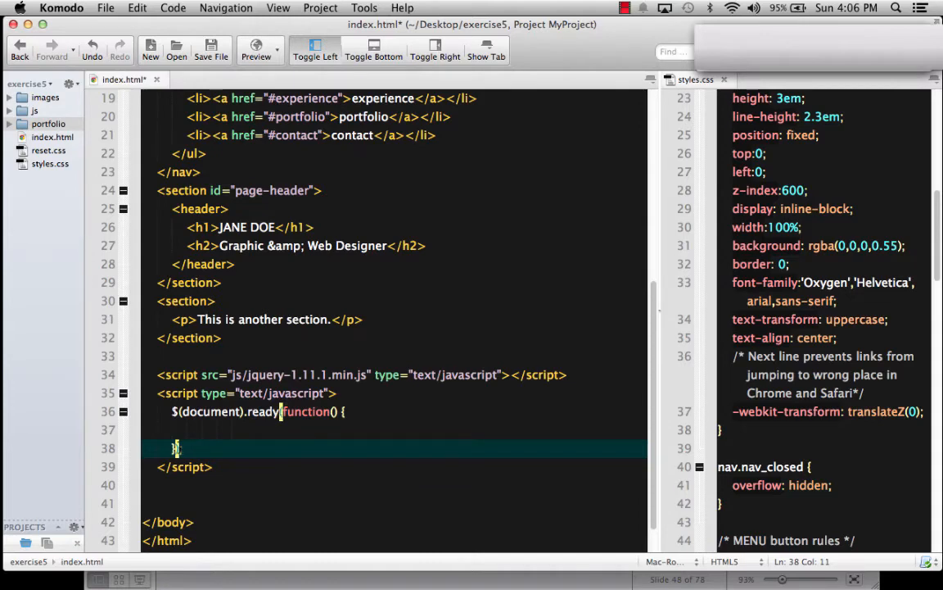
pyautogui.write(');')
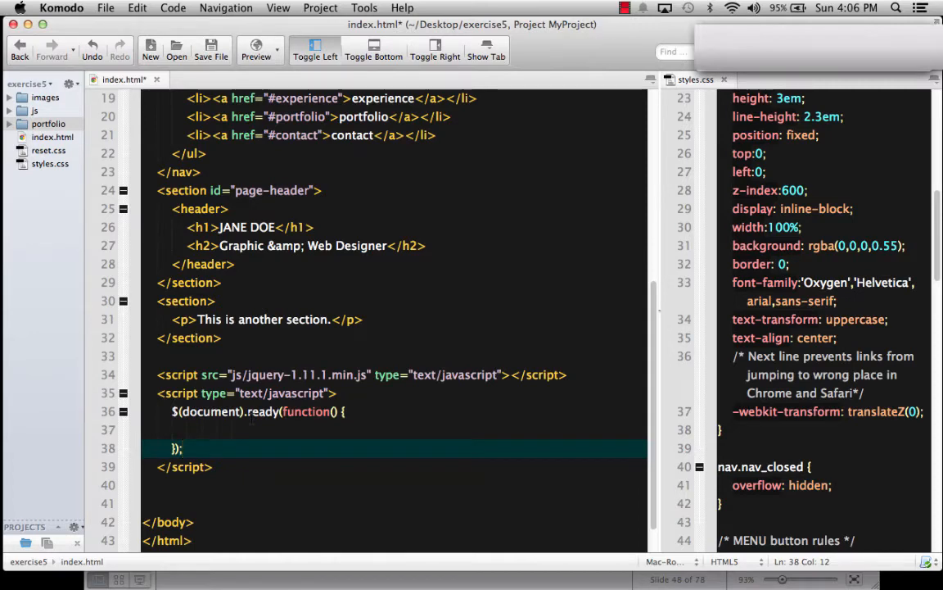
pyautogui.click(184, 429)
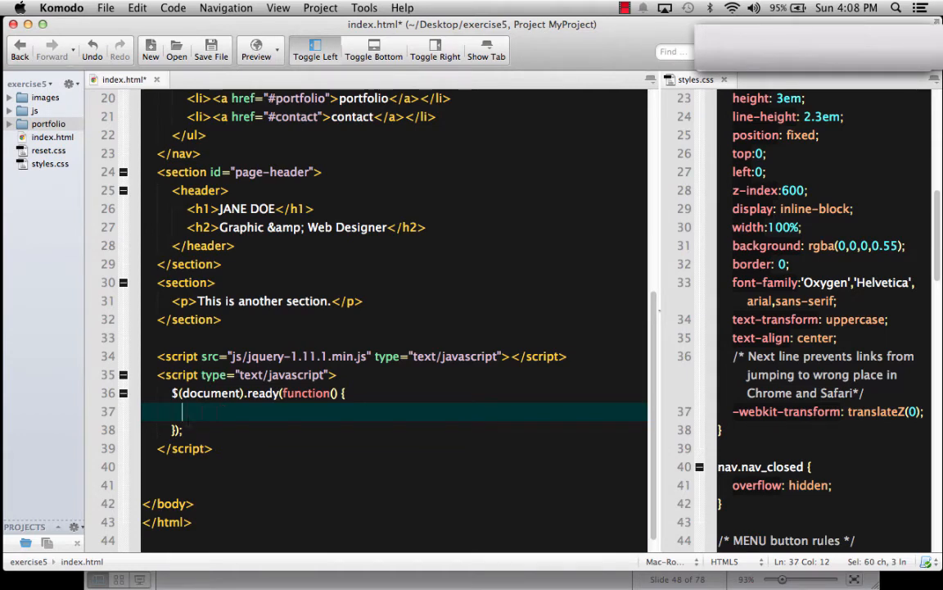
# Add a $("#menu").click handler that toggles nav_open on nav.nav_closed
pyautogui.write('$("#menu").click(function() {')
pyautogui.write('});')
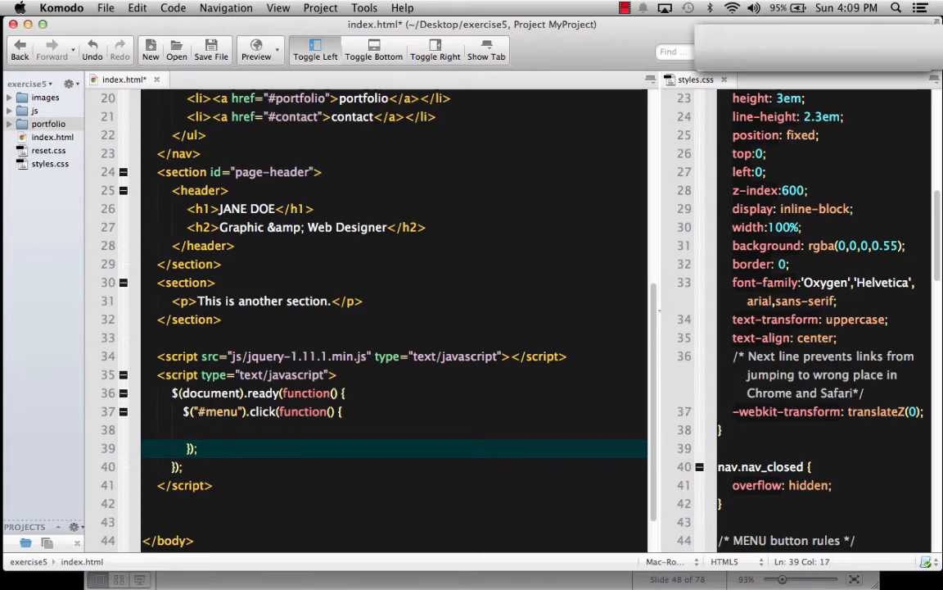
pyautogui.doubleClick(219, 413)
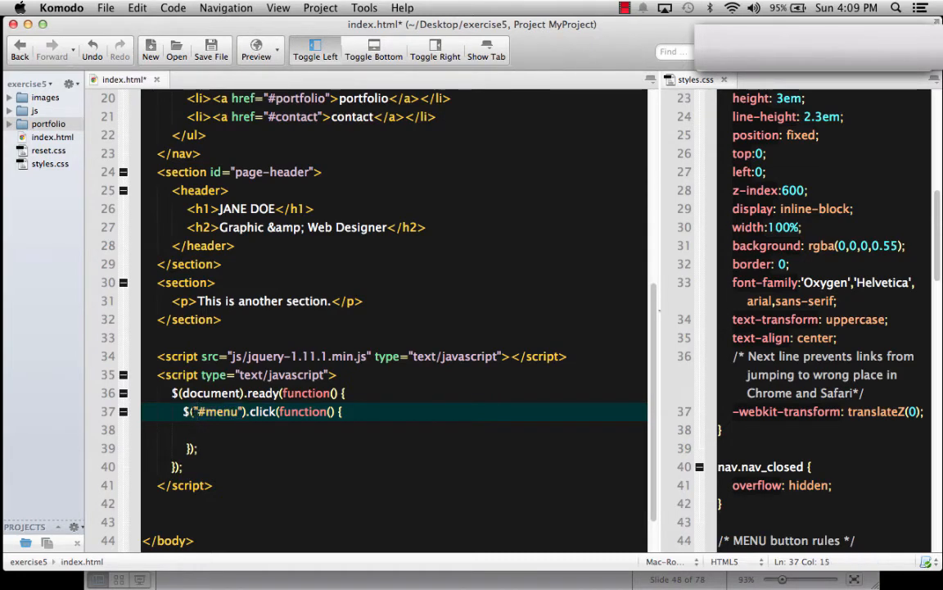
pyautogui.moveTo(197, 411); pyautogui.dragTo(216, 411)
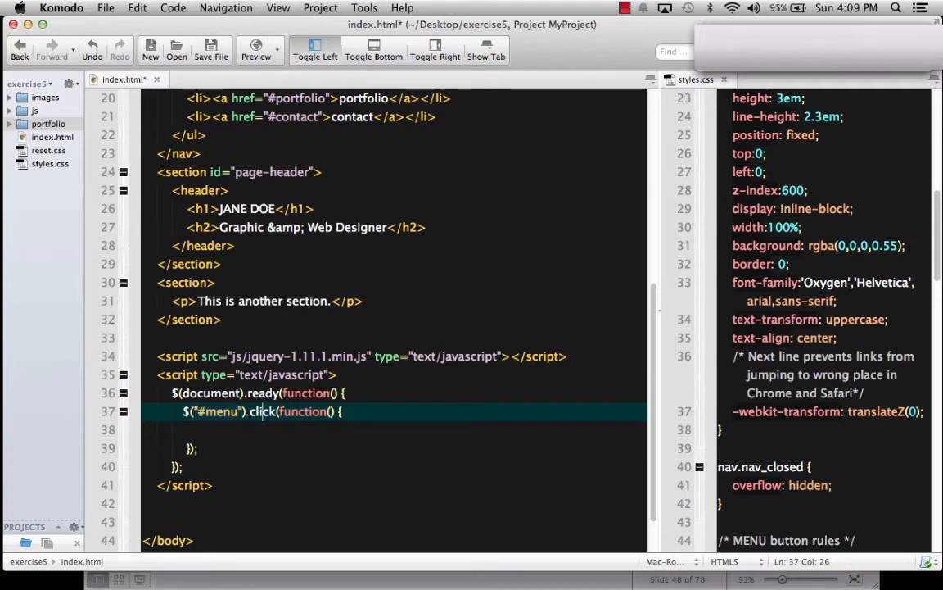
pyautogui.moveTo(249, 411); pyautogui.dragTo(331, 411)
pyautogui.write('$( "nav.nav_closed" ).toggleClass( "nav_open" );')
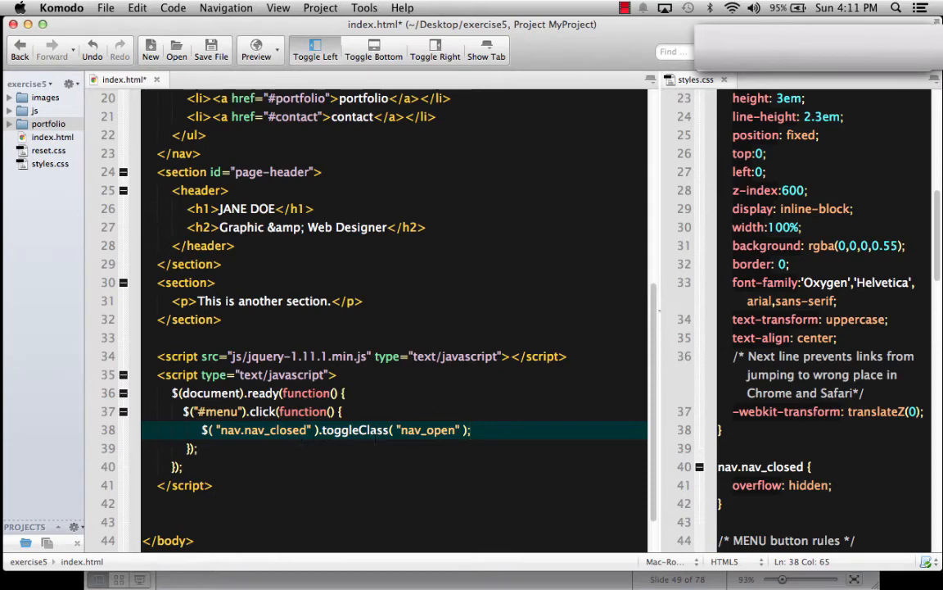
# Save index.html with the menu toggle script
pyautogui.click(208, 46)
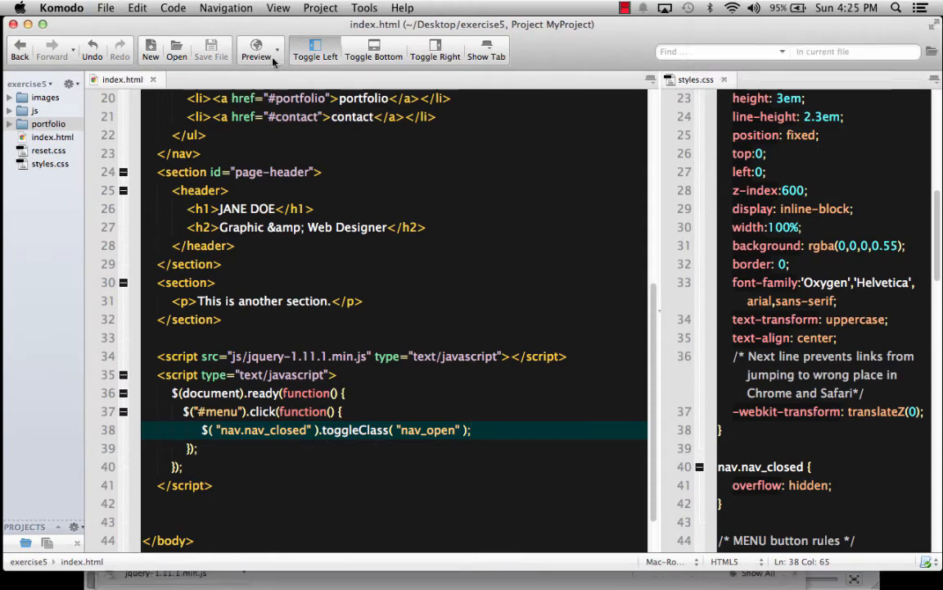
pyautogui.moveTo(272, 57)
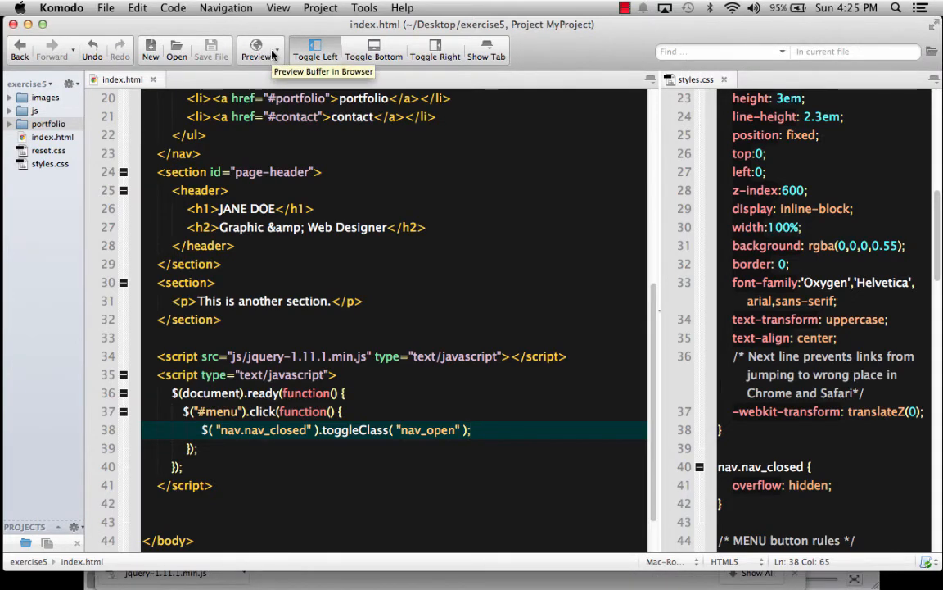
# Preview the page in Chrome and inspect the MENU link showing nav class nav_closed
pyautogui.click(256, 51)
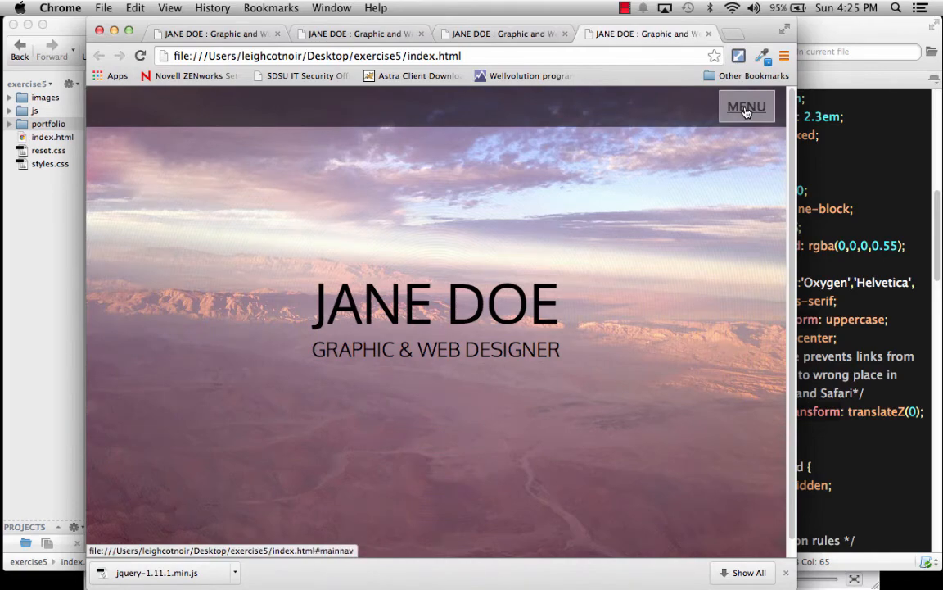
pyautogui.rightClick(747, 107)
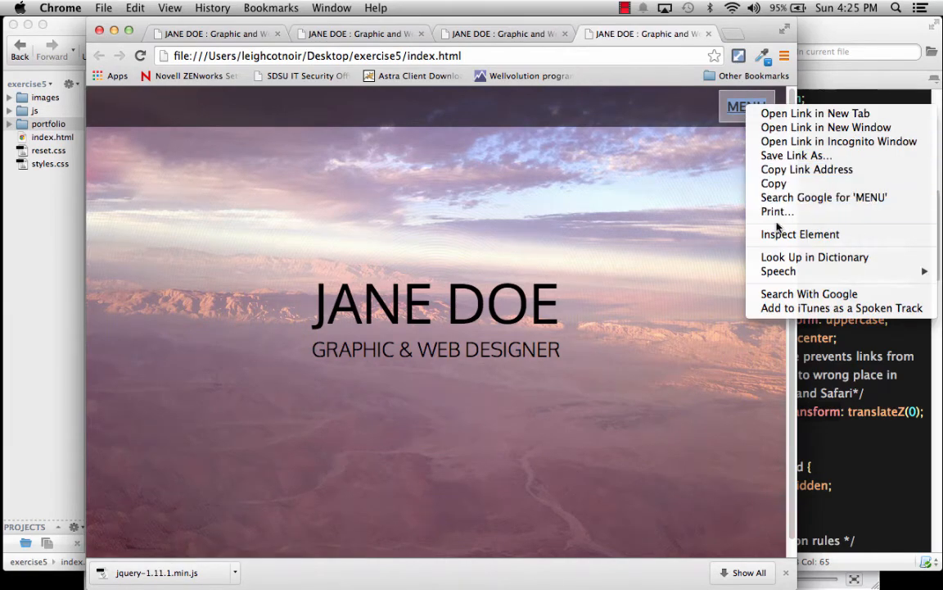
pyautogui.click(799, 234)
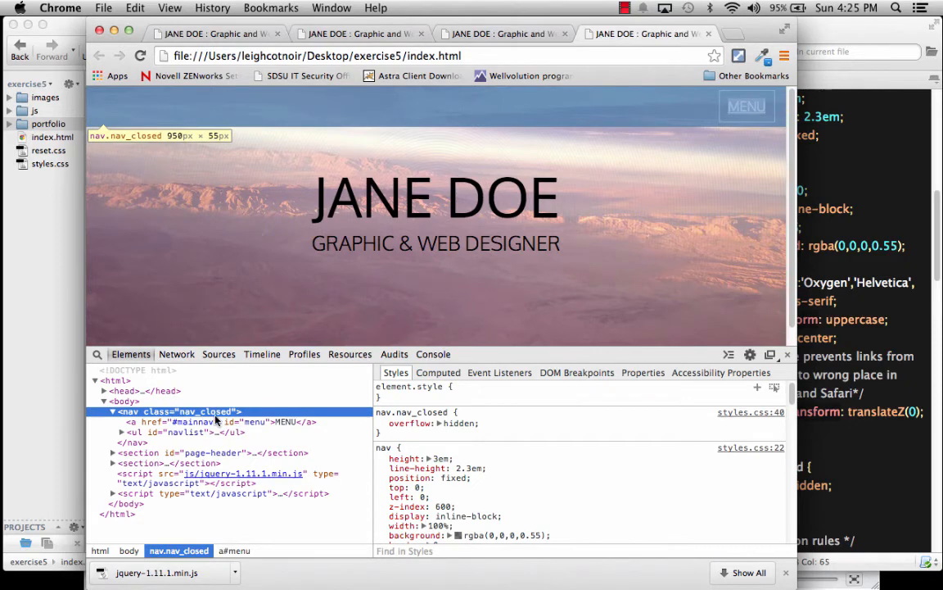
pyautogui.moveTo(531, 275)
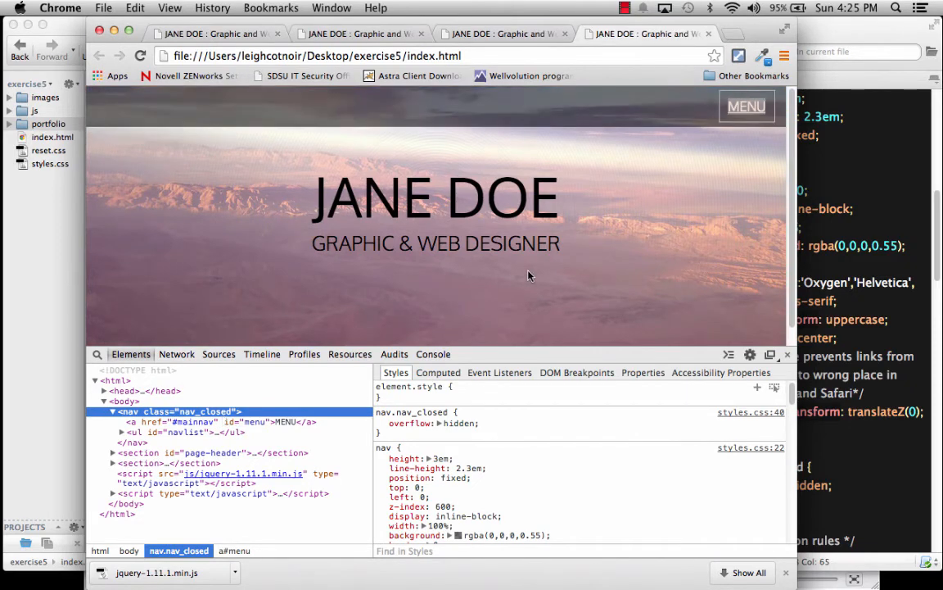
pyautogui.moveTo(246, 400)
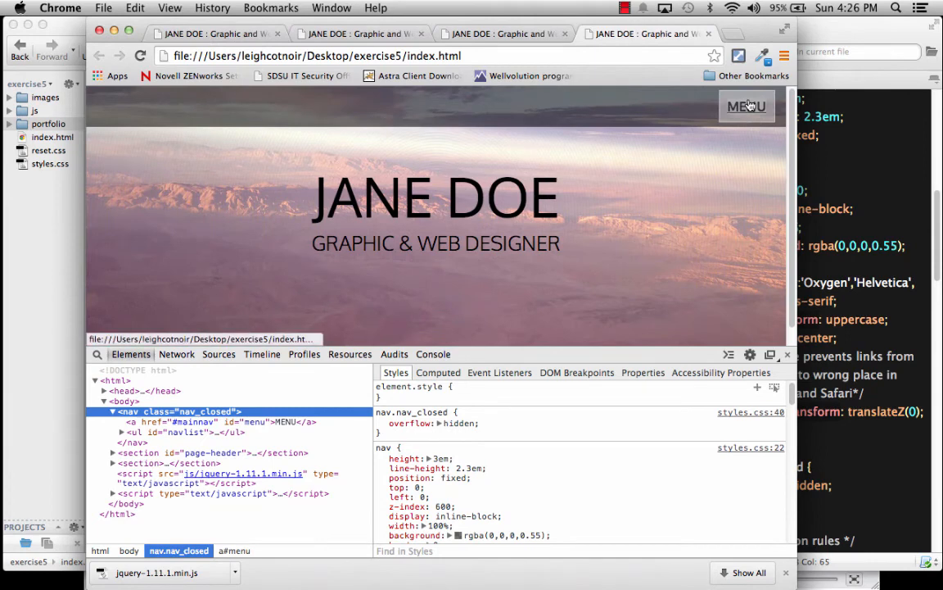
pyautogui.click(747, 107)
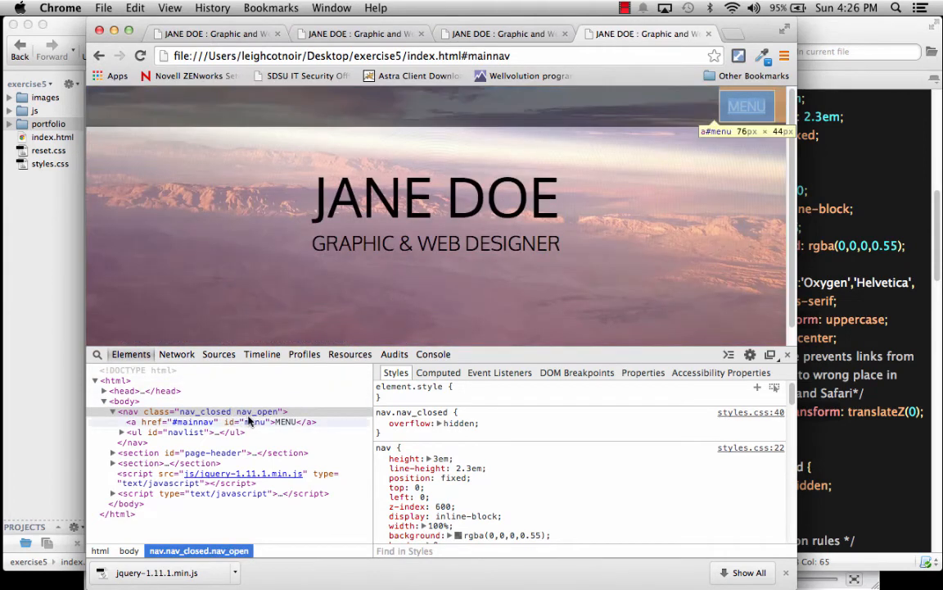
pyautogui.moveTo(365, 324)
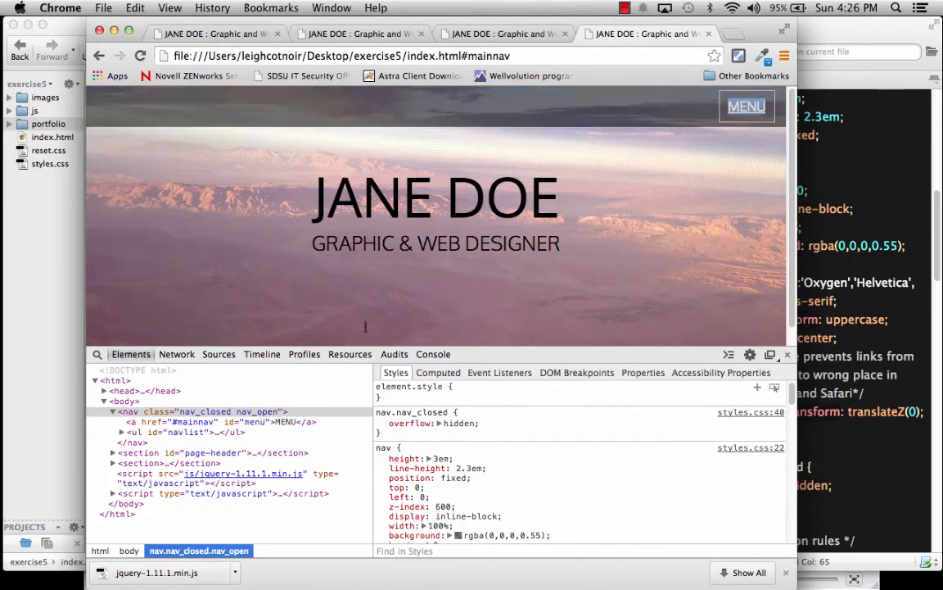
pyautogui.click(747, 107)
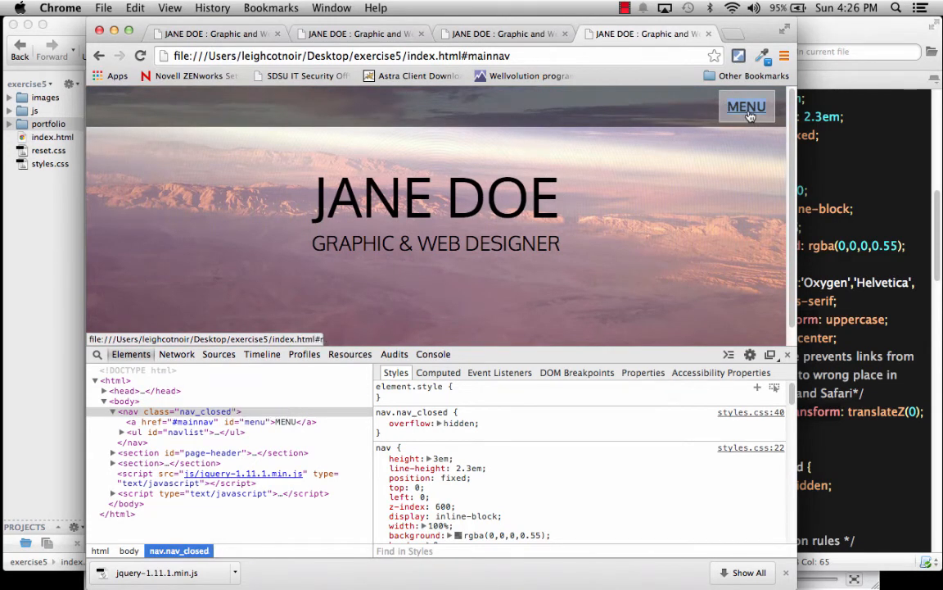
pyautogui.click(747, 106)
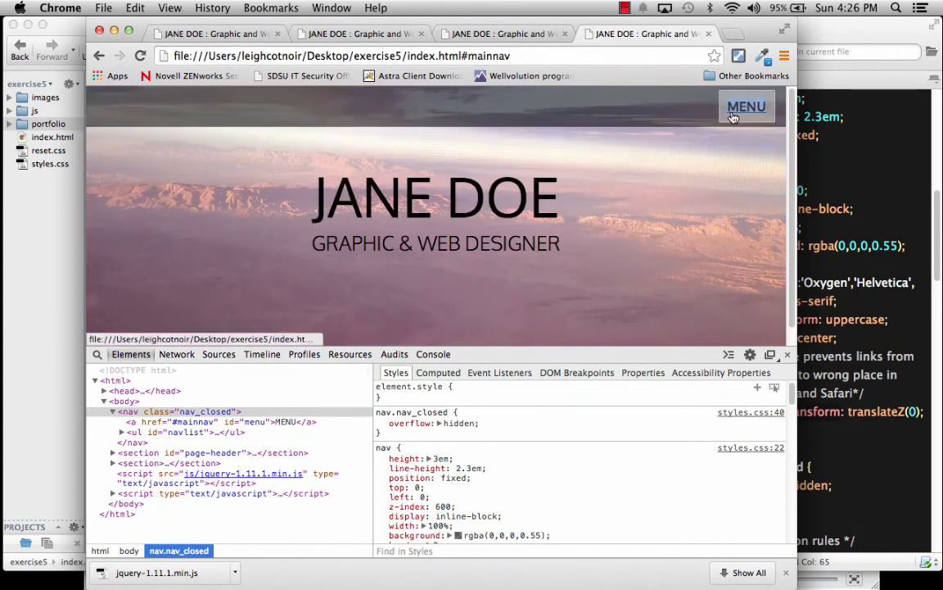
pyautogui.click(747, 107)
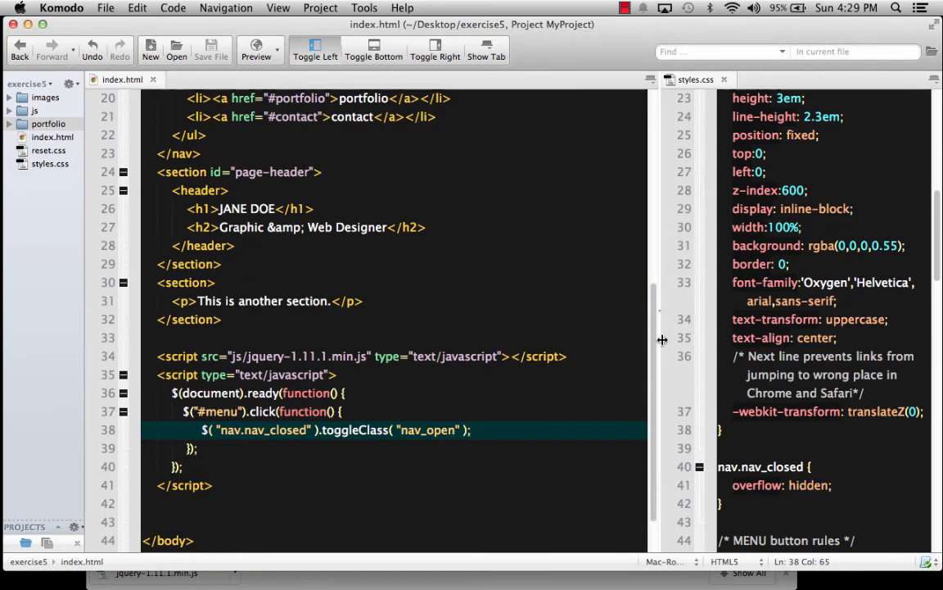
pyautogui.moveTo(658, 311)
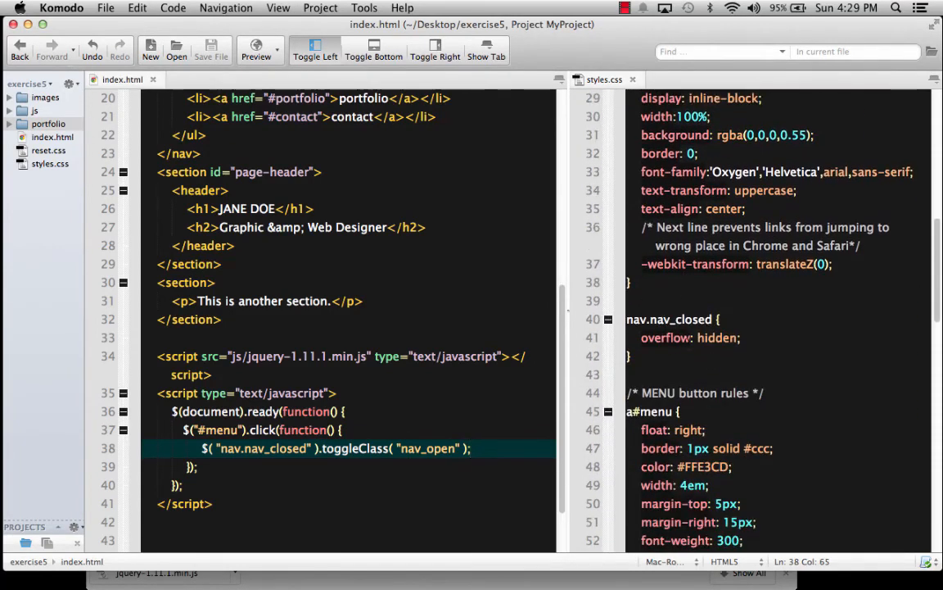
# Add the nav_closed/nav_open rules hiding ul#navlist and showing it on a dark background
pyautogui.scroll(-3)
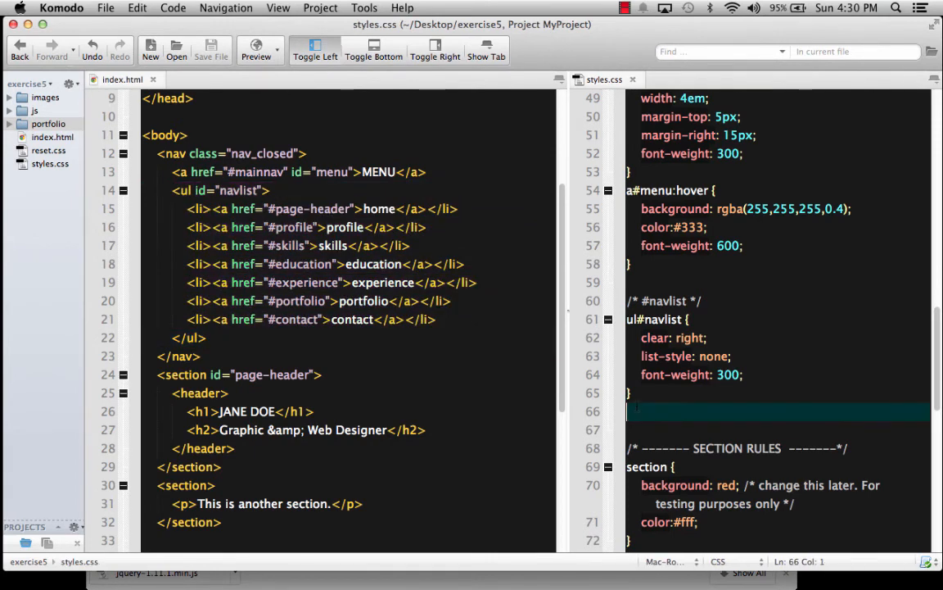
pyautogui.scroll(-3)
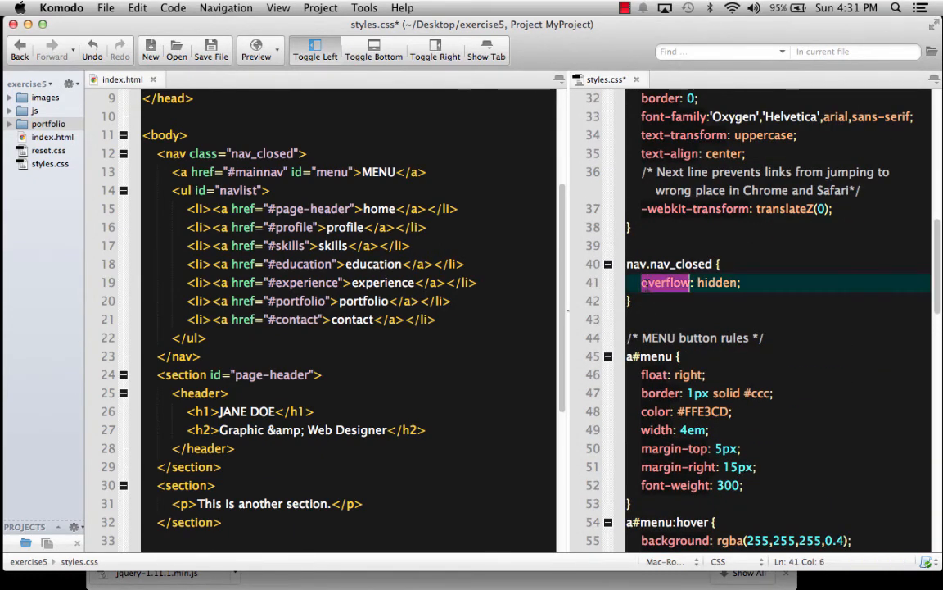
pyautogui.scroll(-3)
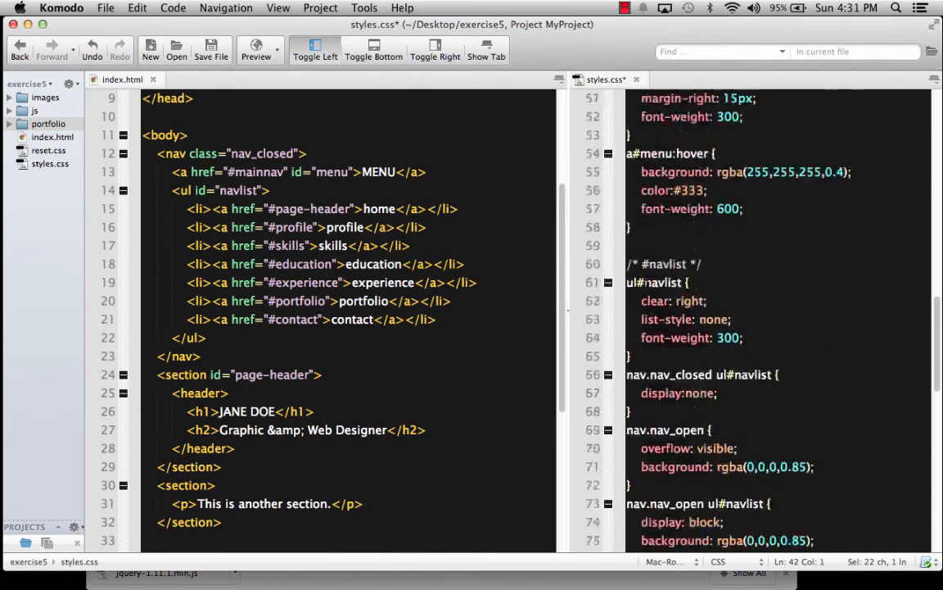
pyautogui.scroll(-3)
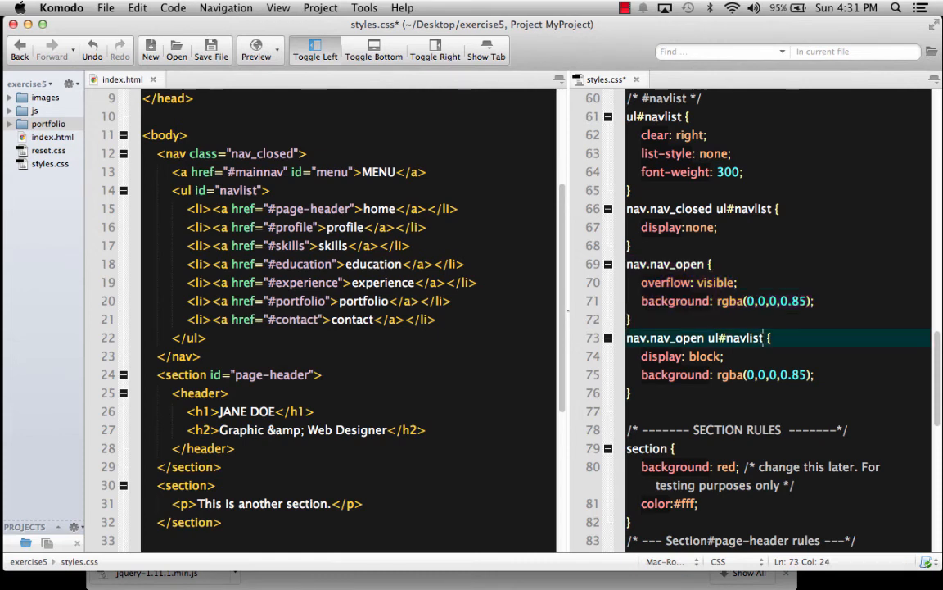
pyautogui.doubleClick(737, 337)
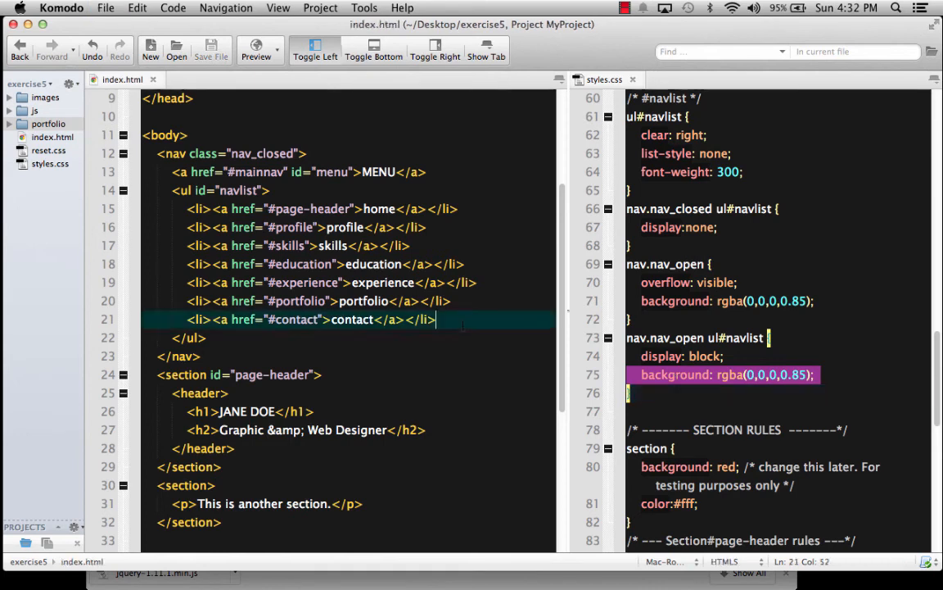
# Preview the page in Google Chrome and inspect the MENU element
pyautogui.click(255, 50)
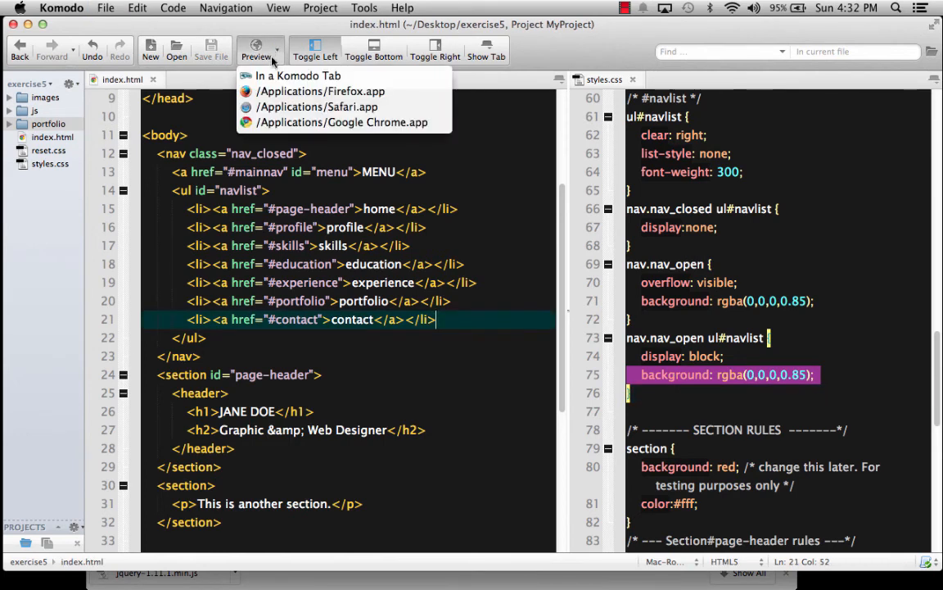
pyautogui.click(344, 121)
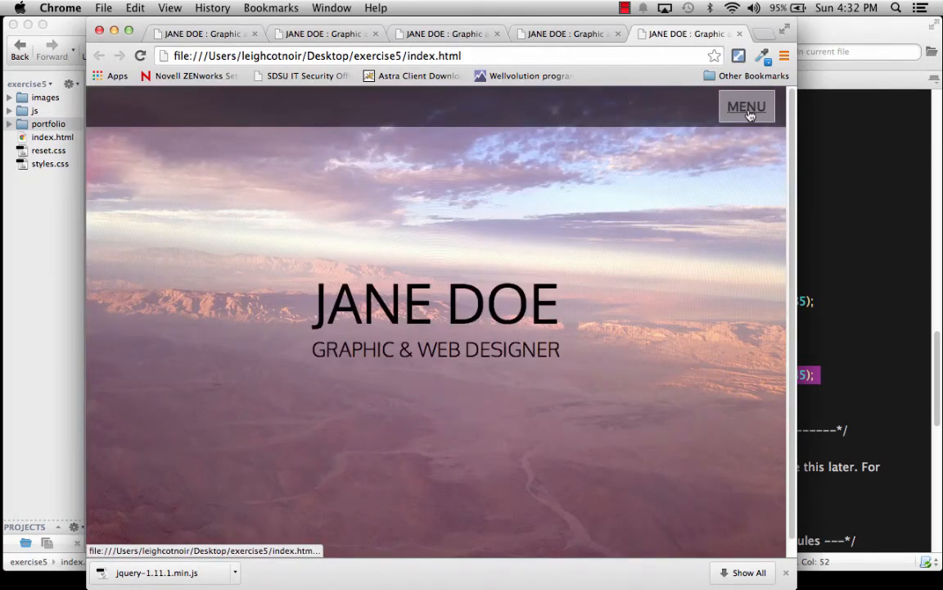
pyautogui.rightClick(747, 112)
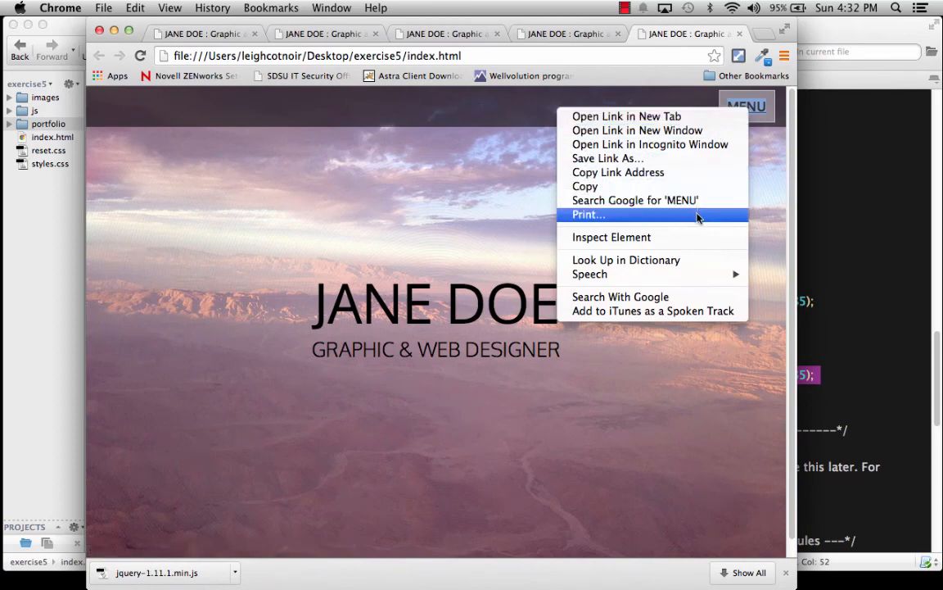
pyautogui.click(611, 236)
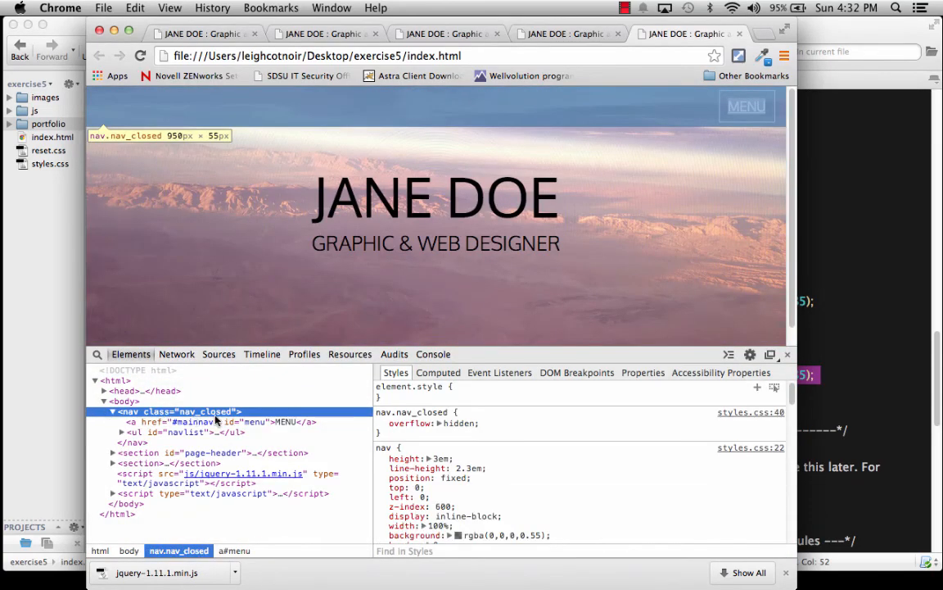
pyautogui.moveTo(755, 107)
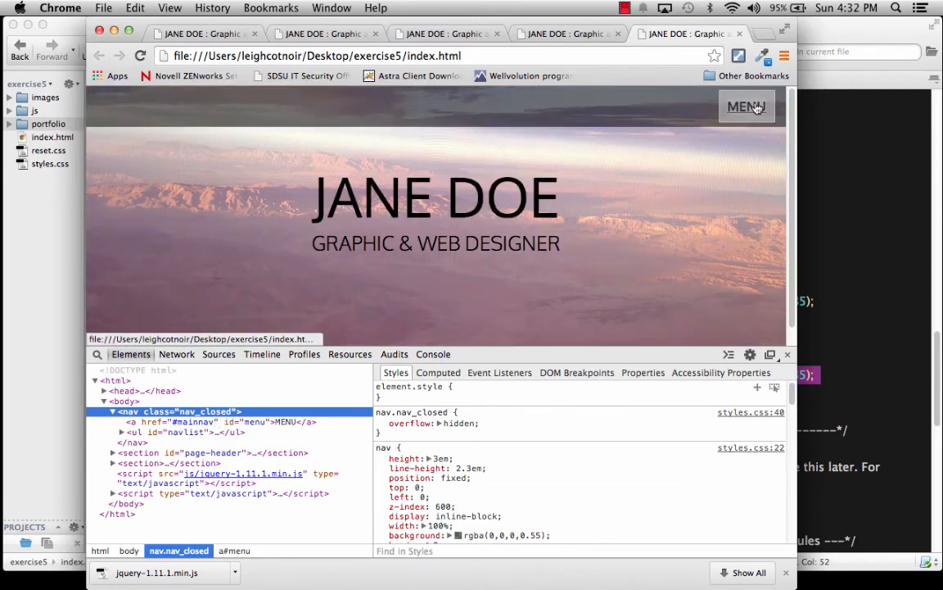
# Toggle MENU to reveal the dark nav list, then close it again
pyautogui.click(746, 106)
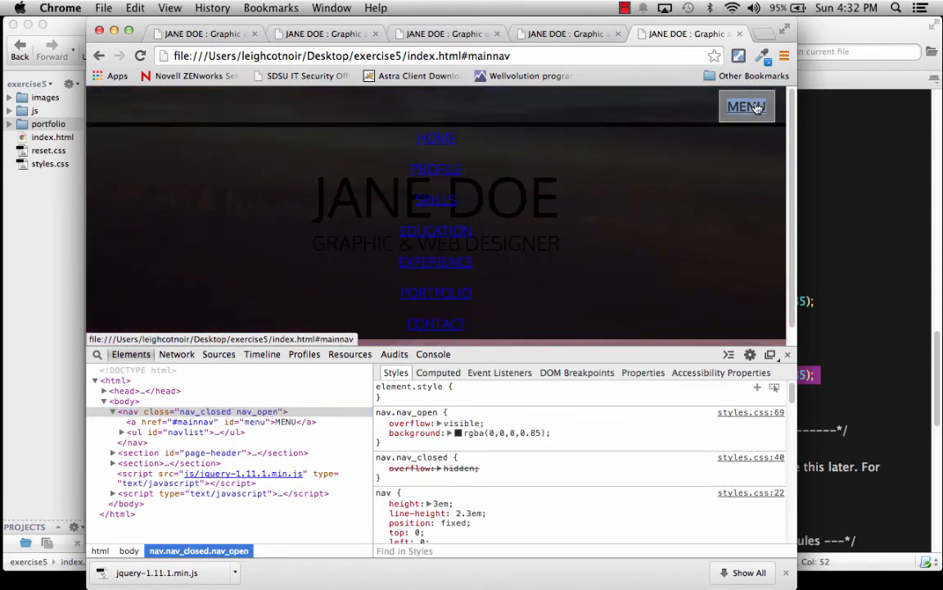
pyautogui.moveTo(468, 167)
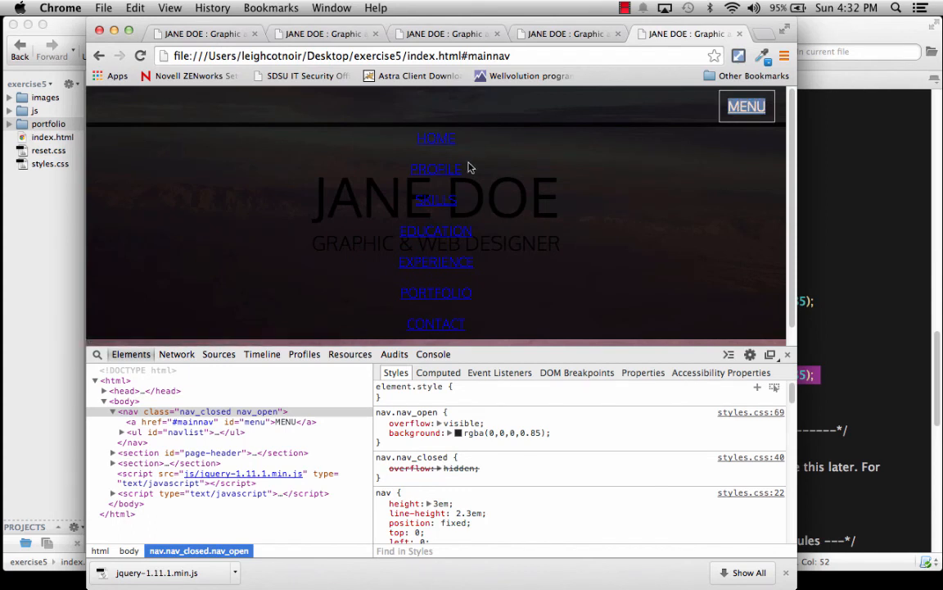
pyautogui.moveTo(603, 223)
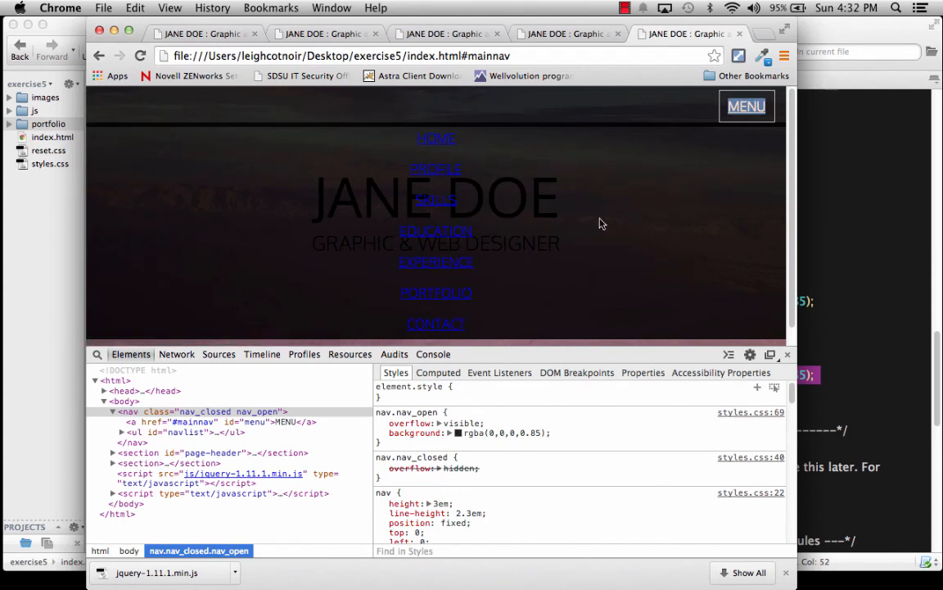
pyautogui.moveTo(747, 121)
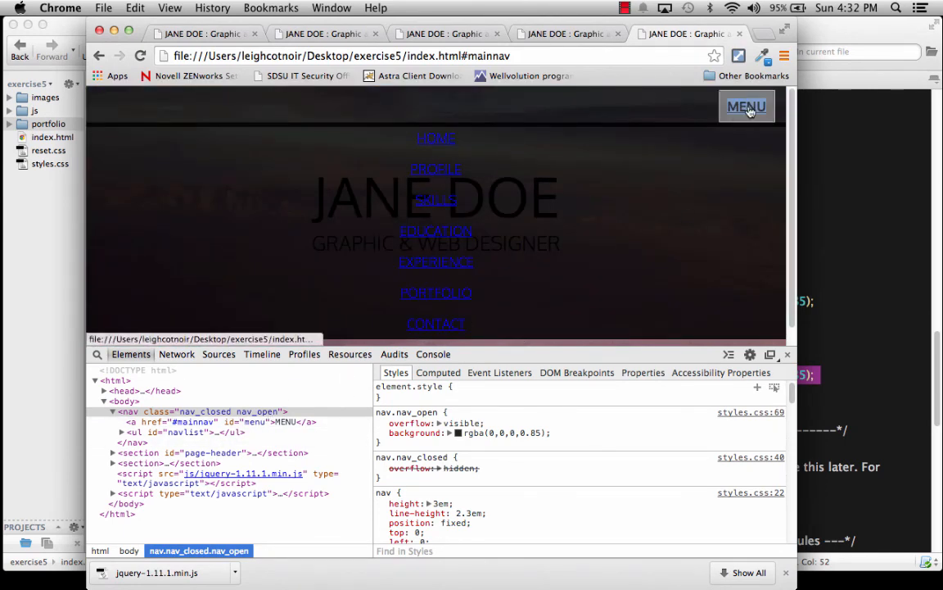
pyautogui.click(746, 107)
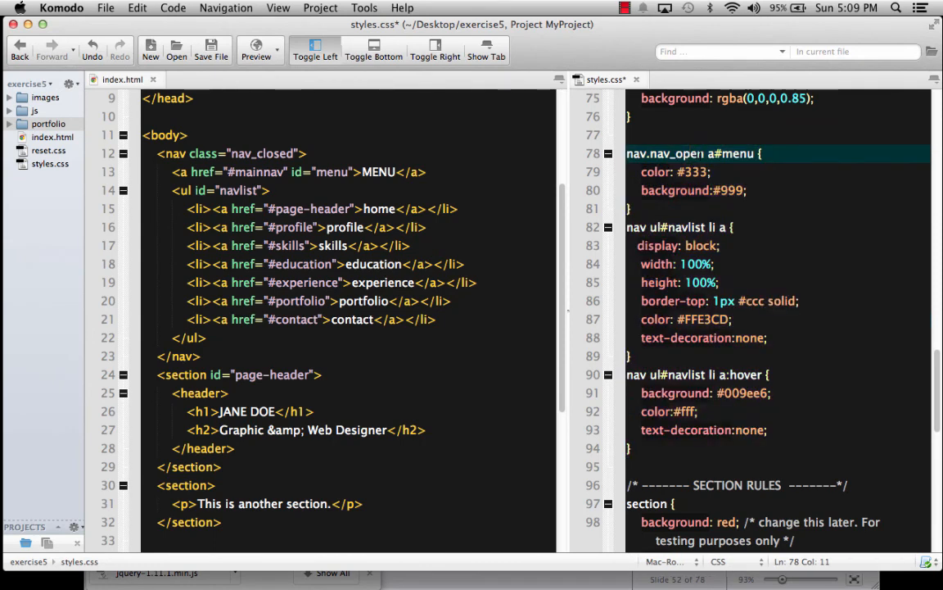
# Style nav.nav_open a#menu with color #333 and background #999, then return to index.html
pyautogui.doubleClick(678, 154)
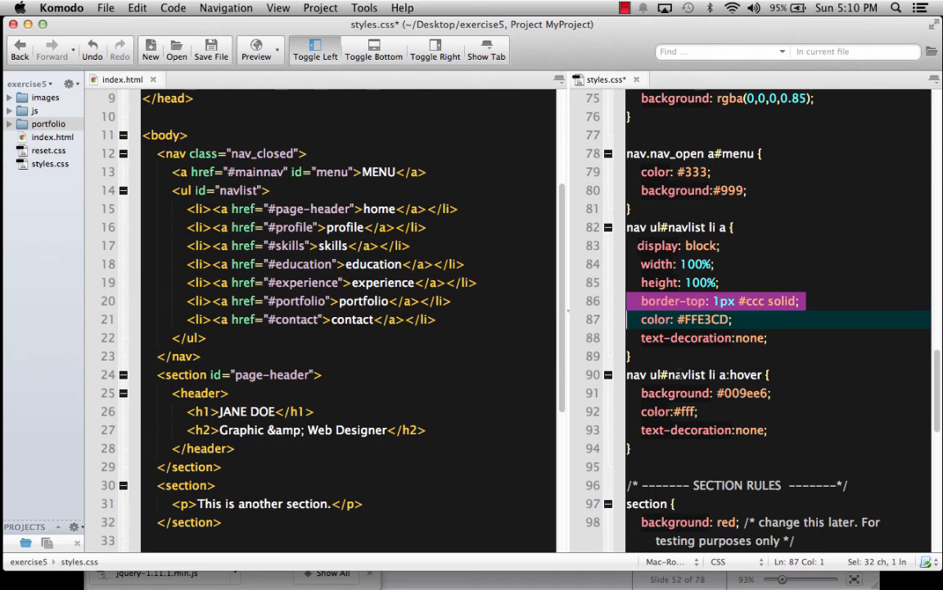
pyautogui.click(118, 79)
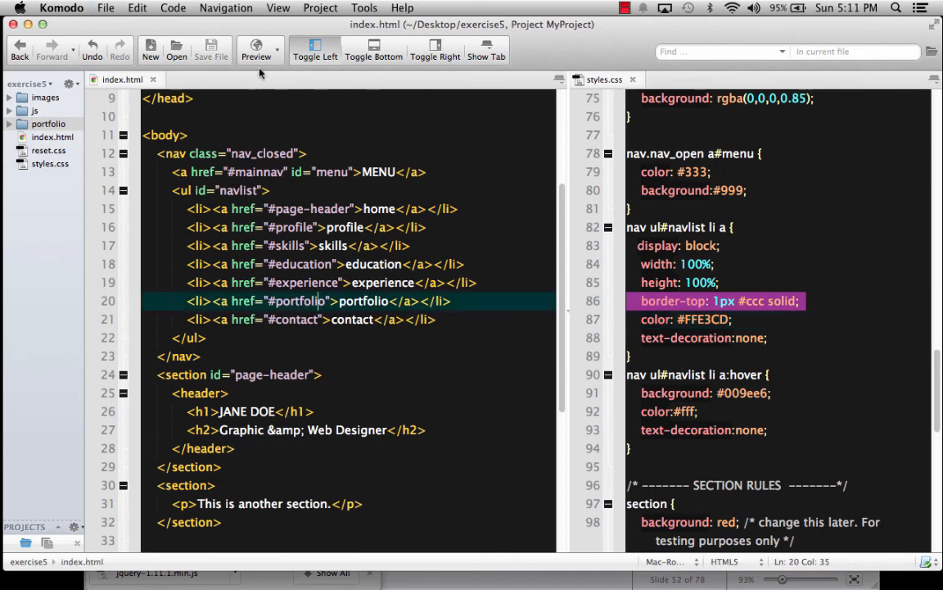
# Preview in Chrome and toggle the MENU nav list open, showing the highlighted HOME link, then closed
pyautogui.click(256, 49)
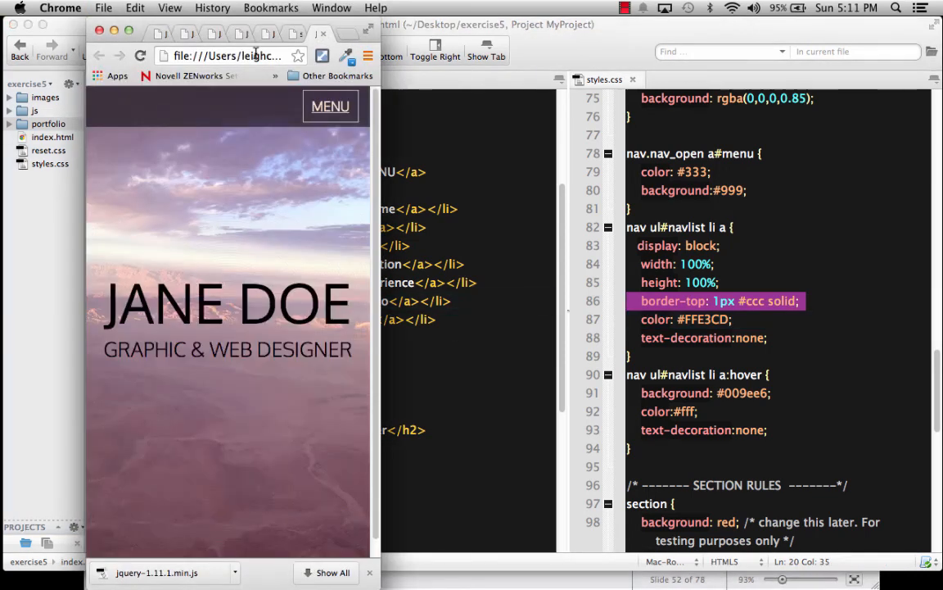
pyautogui.click(331, 105)
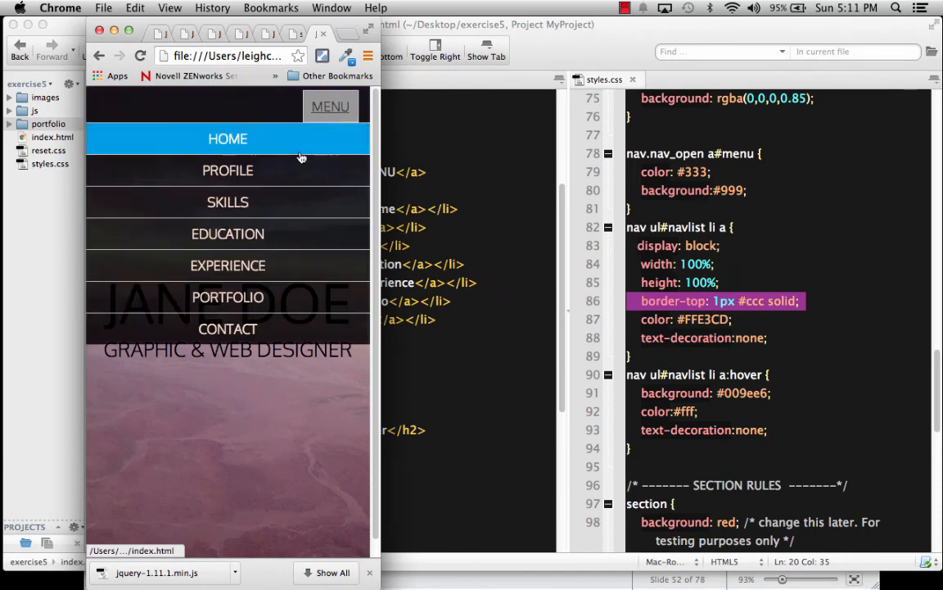
pyautogui.moveTo(331, 106)
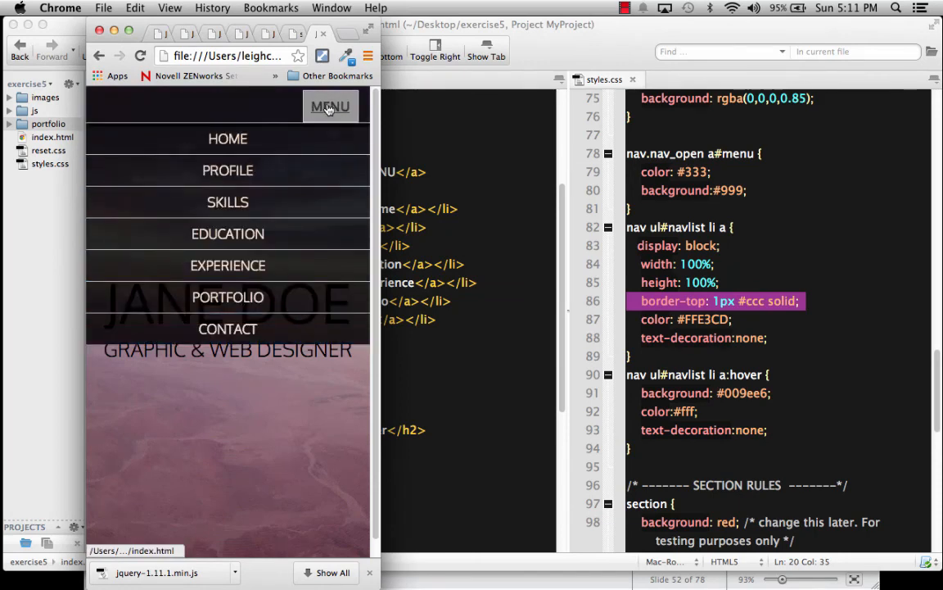
pyautogui.click(331, 106)
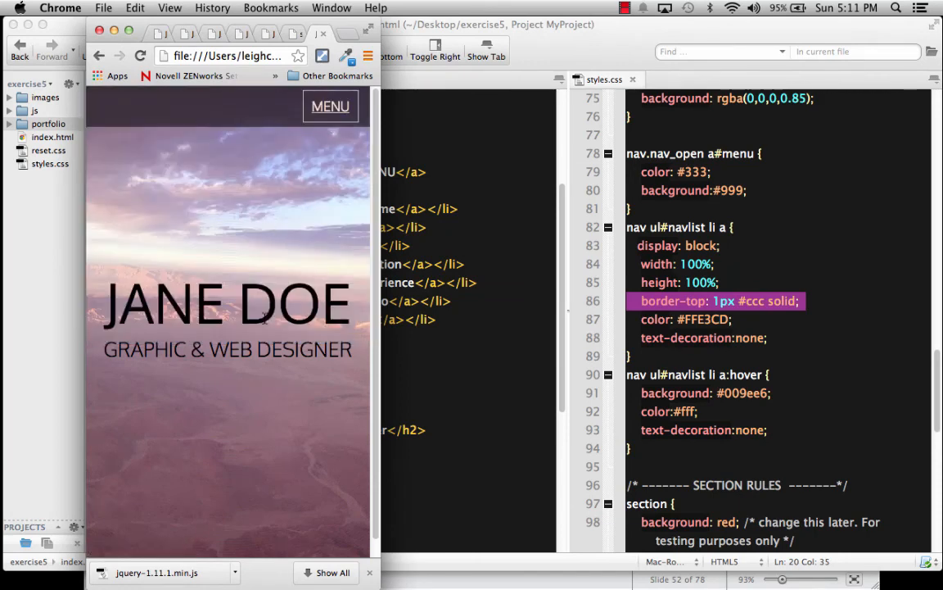